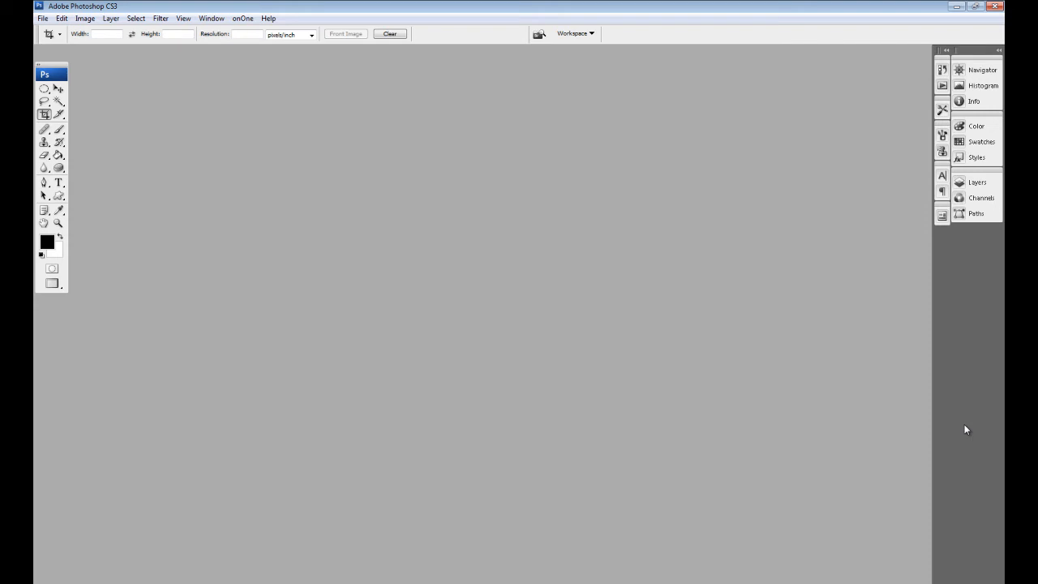
mouse_move(169, 78)
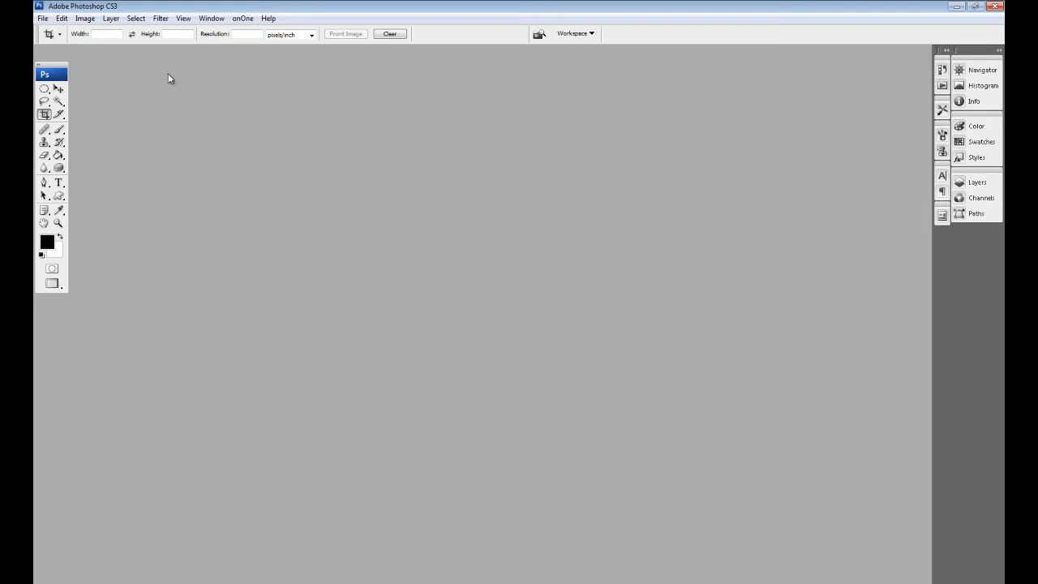
mouse_move(170, 94)
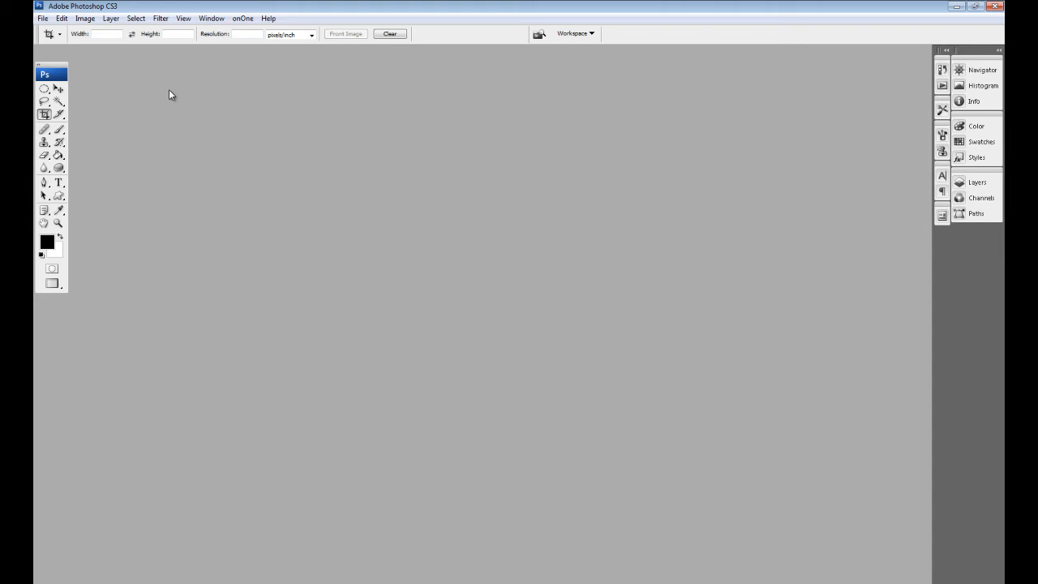
mouse_move(178, 77)
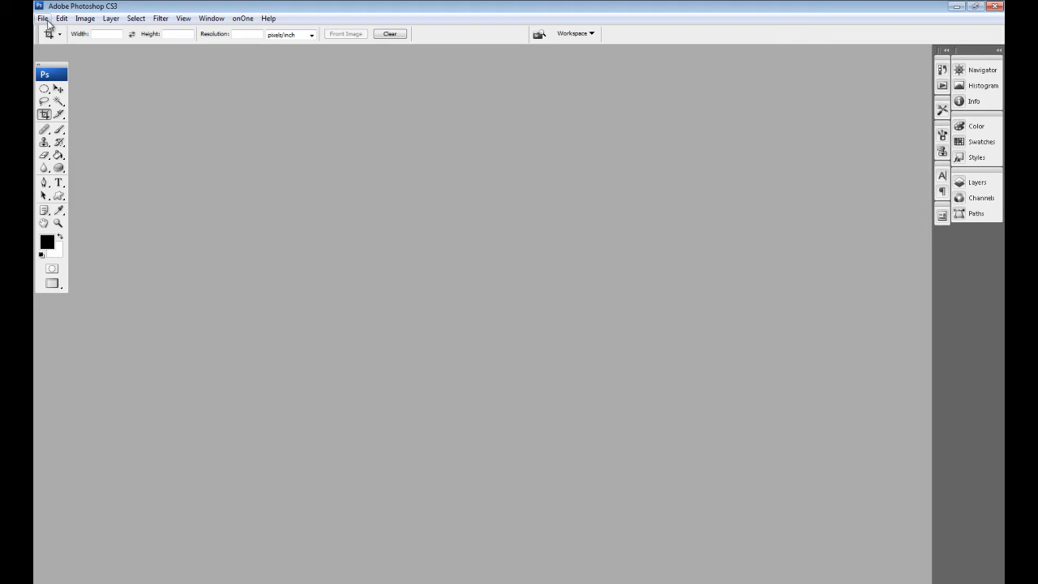
Launch the Proofmaker 3 plug-in from File > Automate, showing its General settings.
click(42, 17)
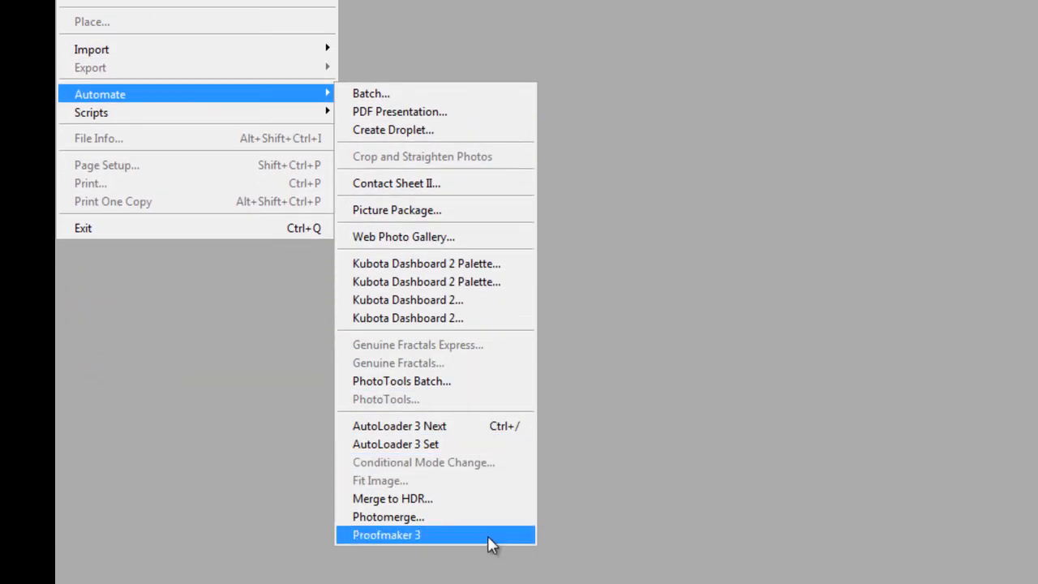
click(386, 535)
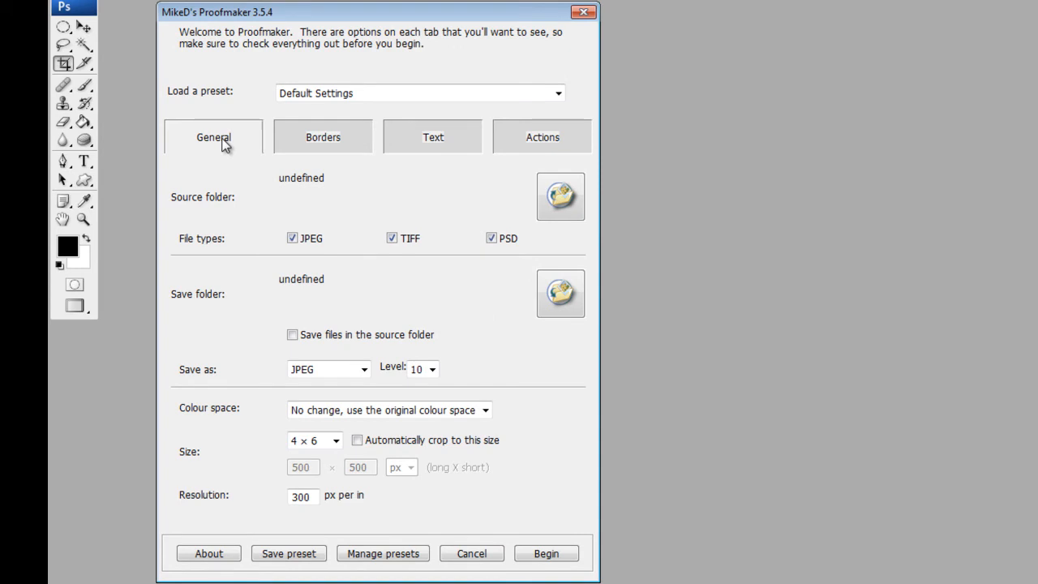
mouse_move(496, 217)
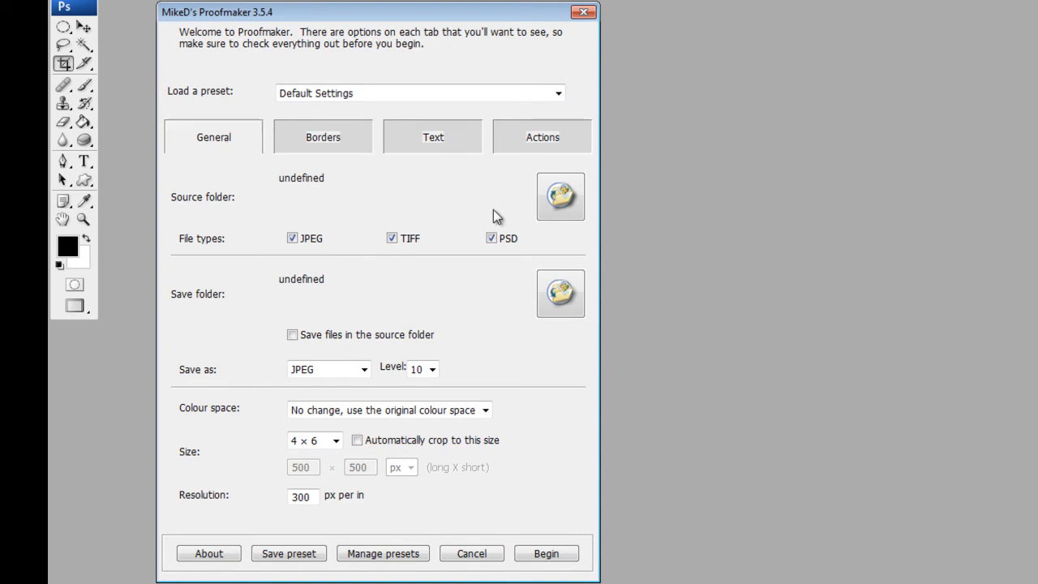
mouse_move(474, 218)
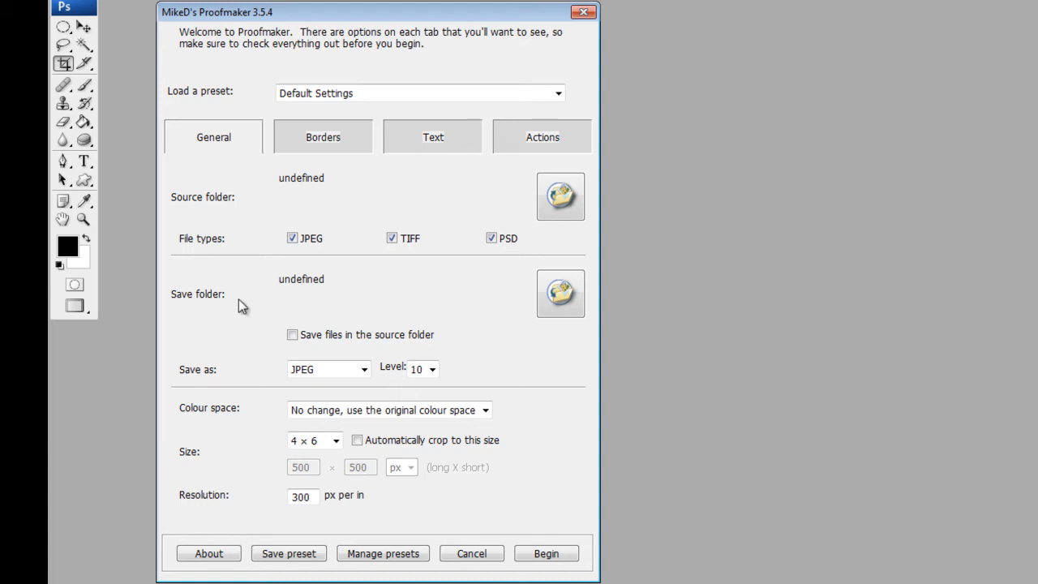
mouse_move(250, 214)
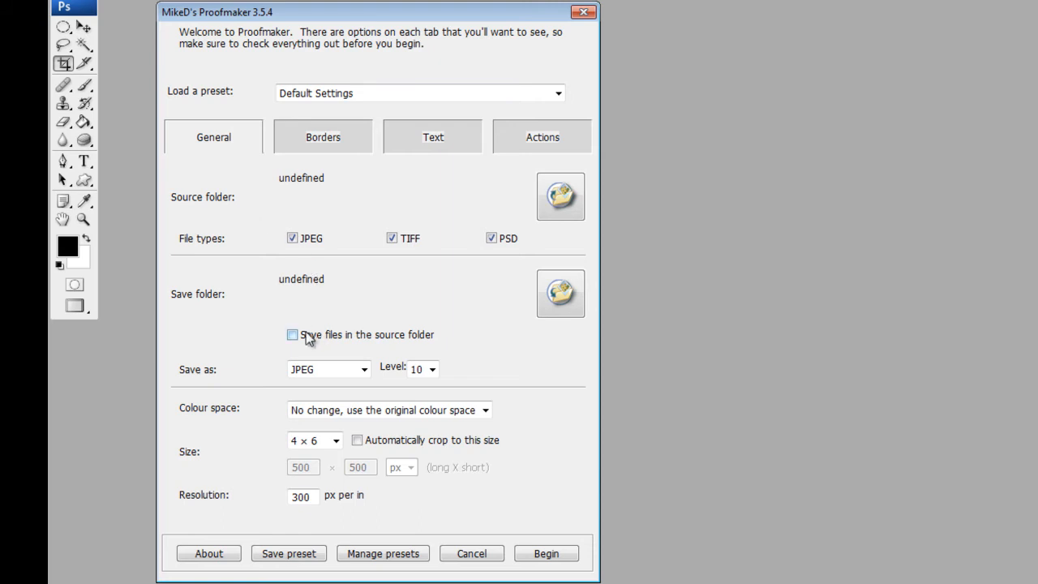
mouse_move(308, 339)
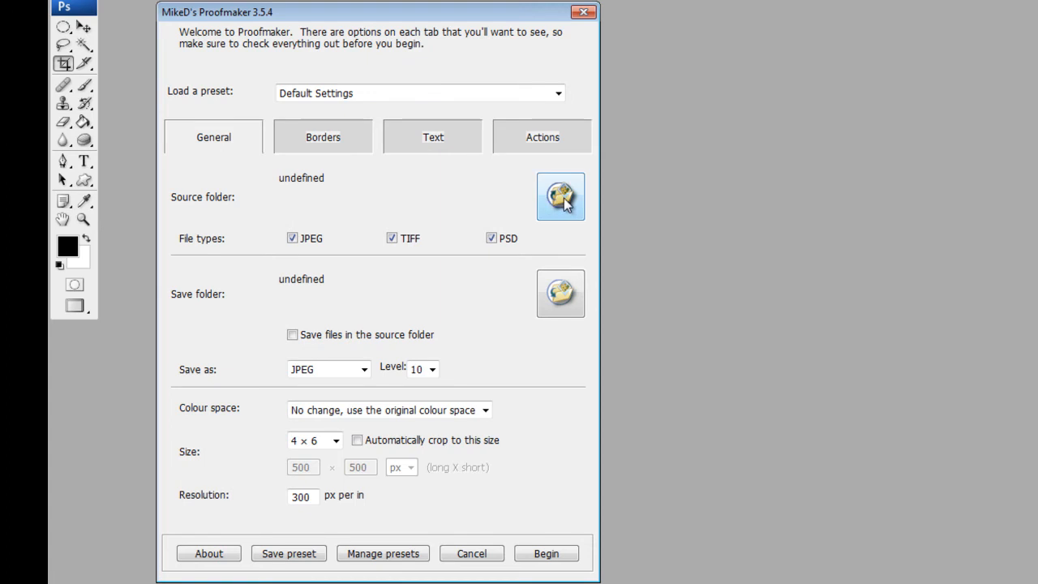
Set Test Images as the source folder and Test Images\Finished as the save folder.
click(560, 197)
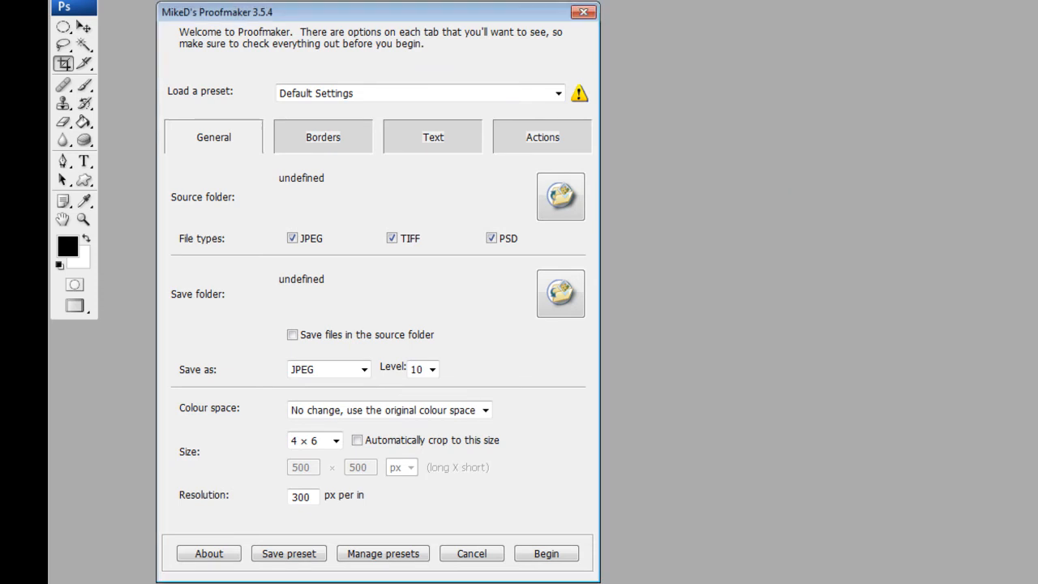
click(559, 196)
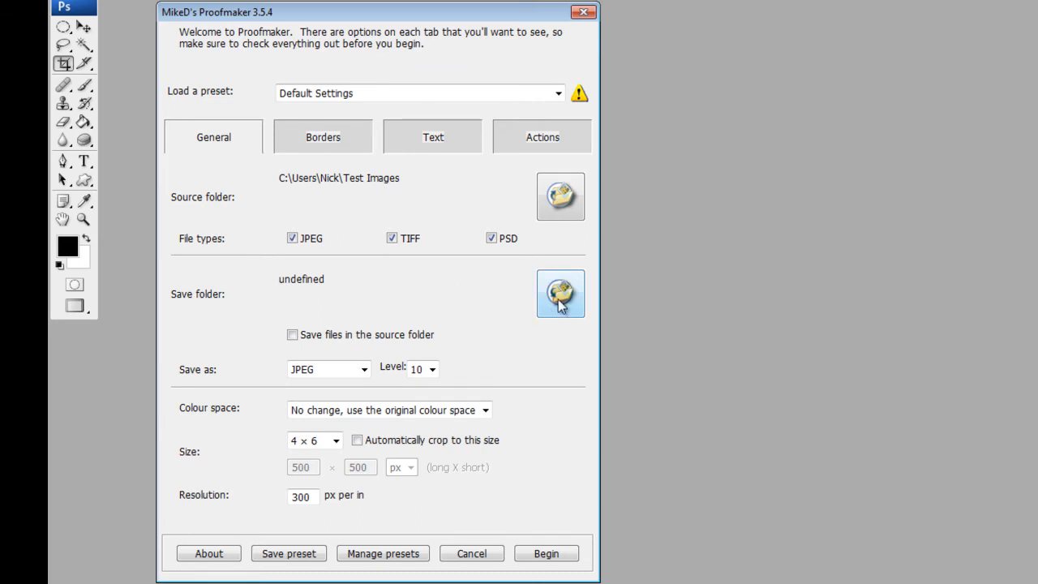
click(560, 293)
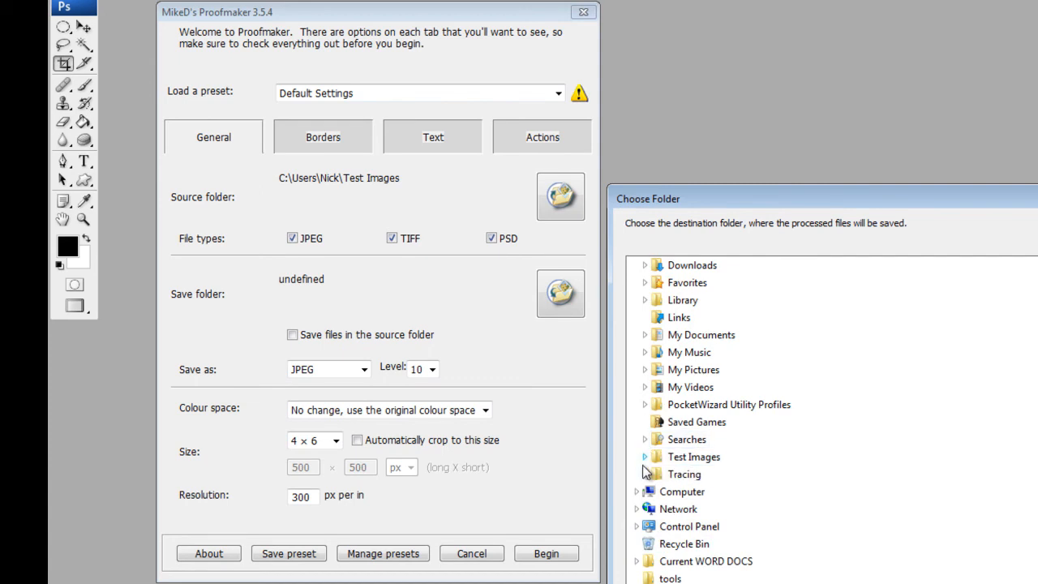
click(645, 457)
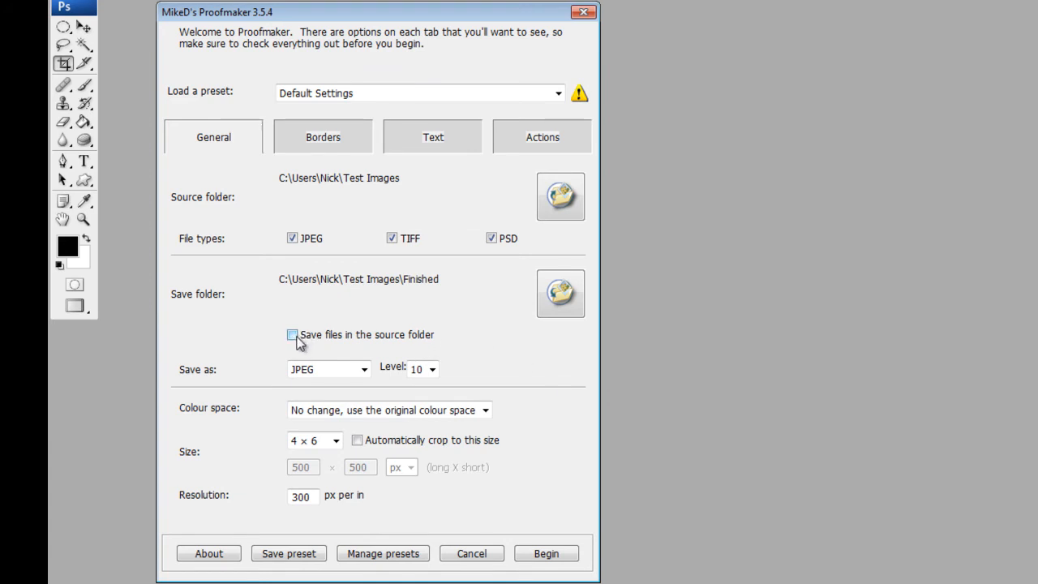
Set JPEG quality level to 6, keeping 'No change, use the original colour space'.
click(433, 370)
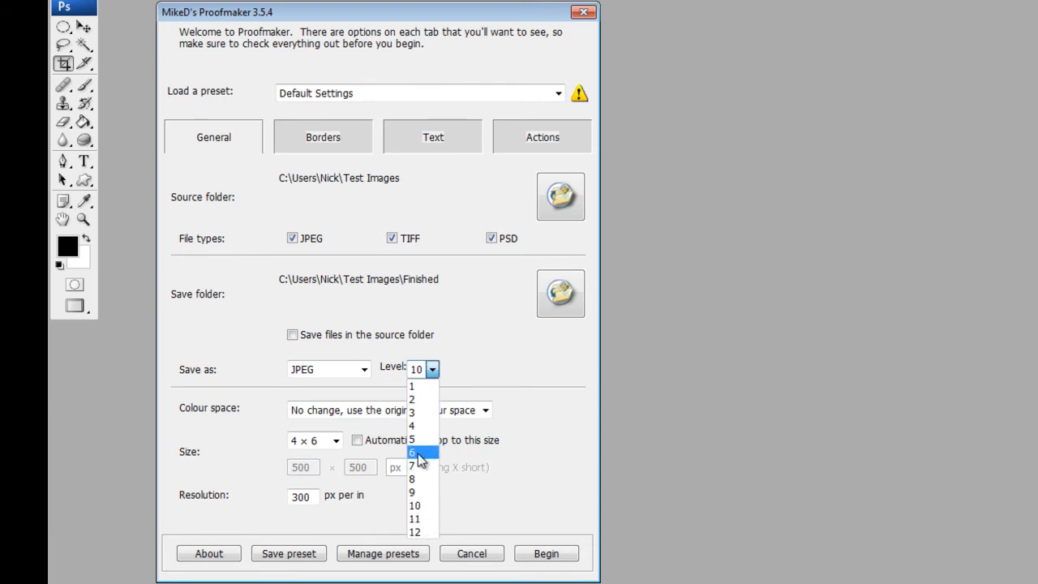
click(413, 451)
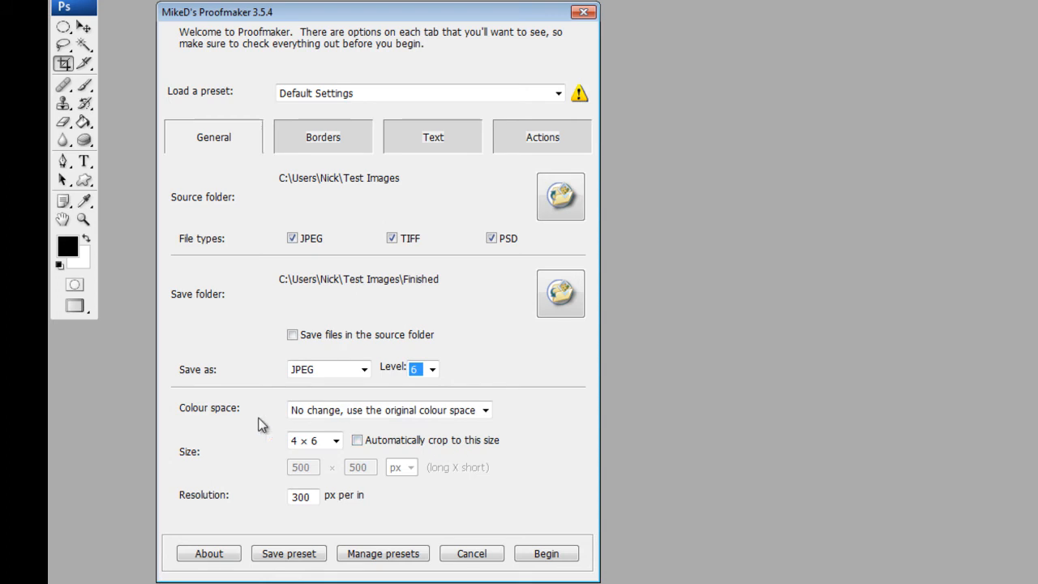
mouse_move(326, 424)
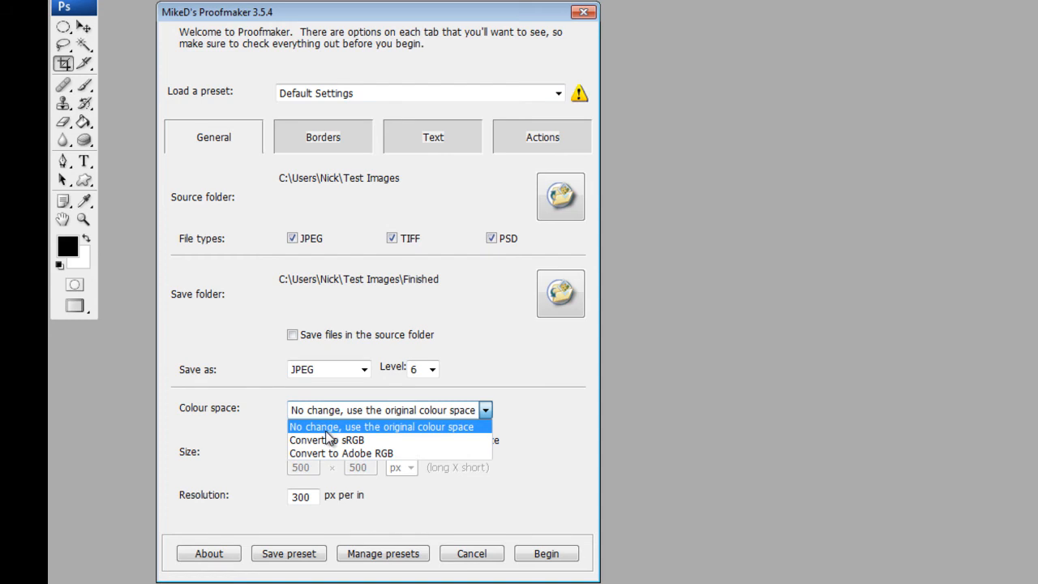
click(382, 427)
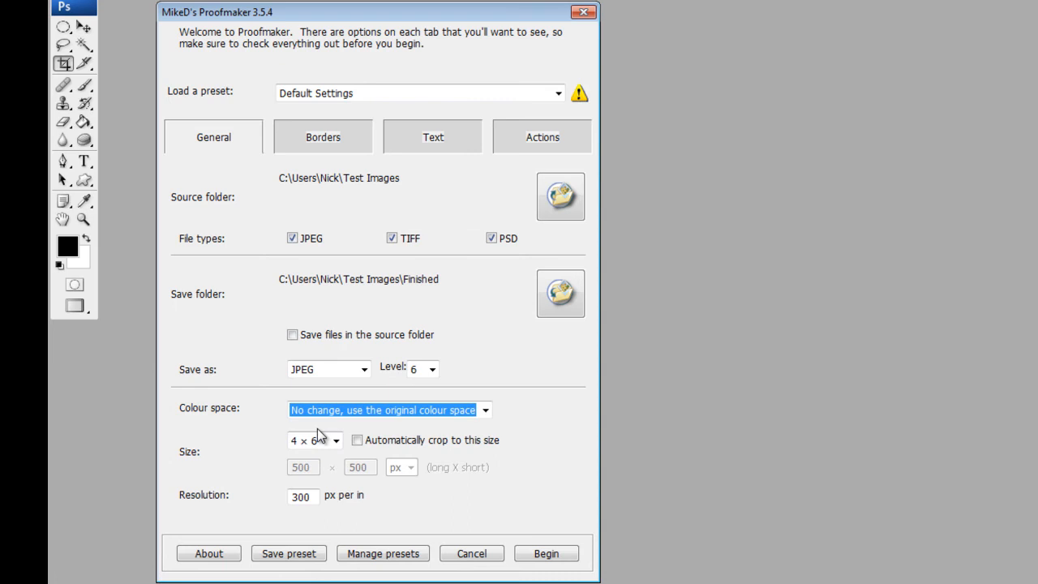
mouse_move(228, 461)
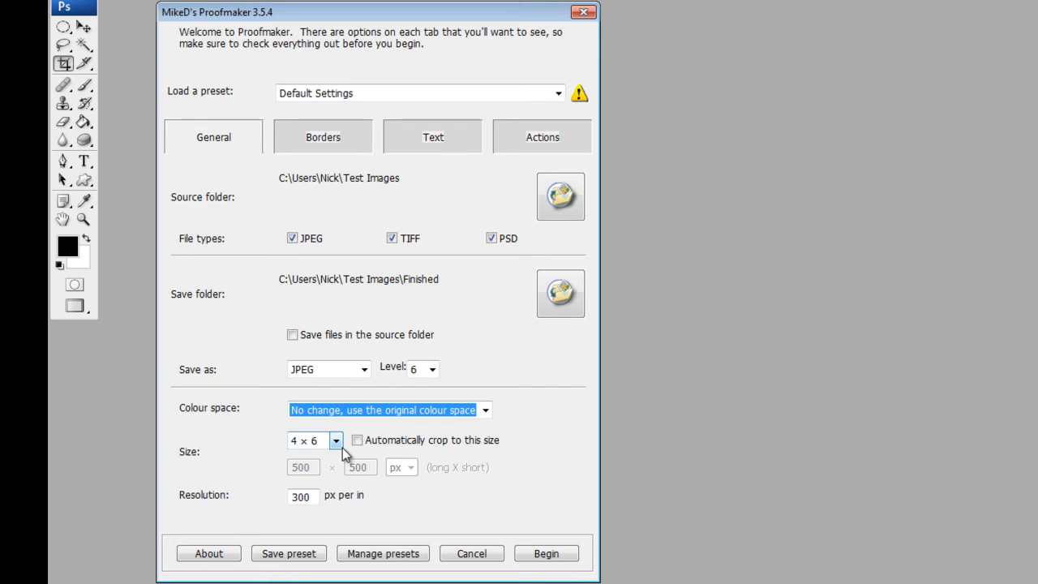
Keep the 4 × 6 output size without auto-crop and set resolution to 72 px per inch.
click(336, 441)
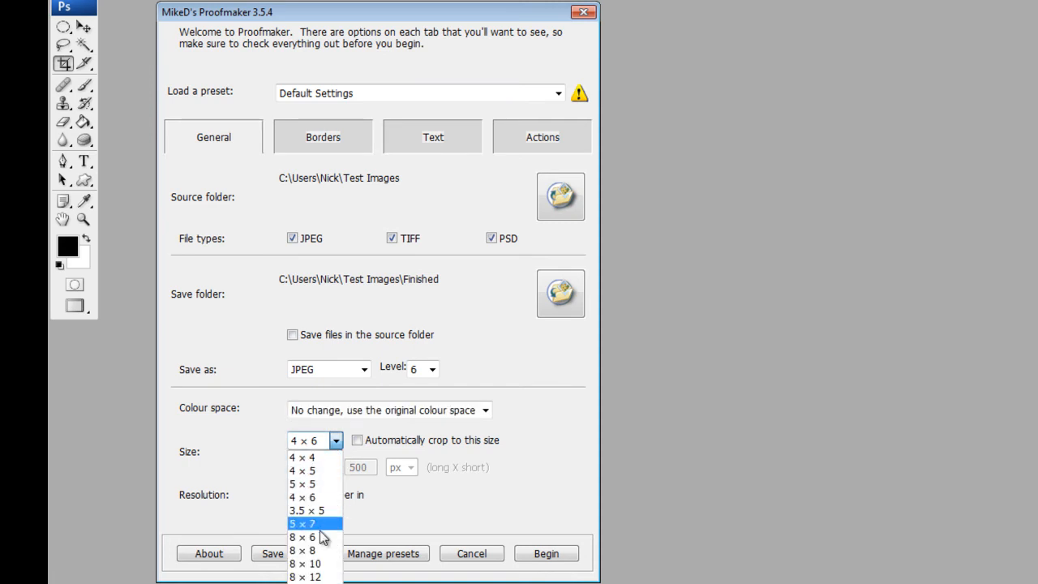
mouse_move(324, 496)
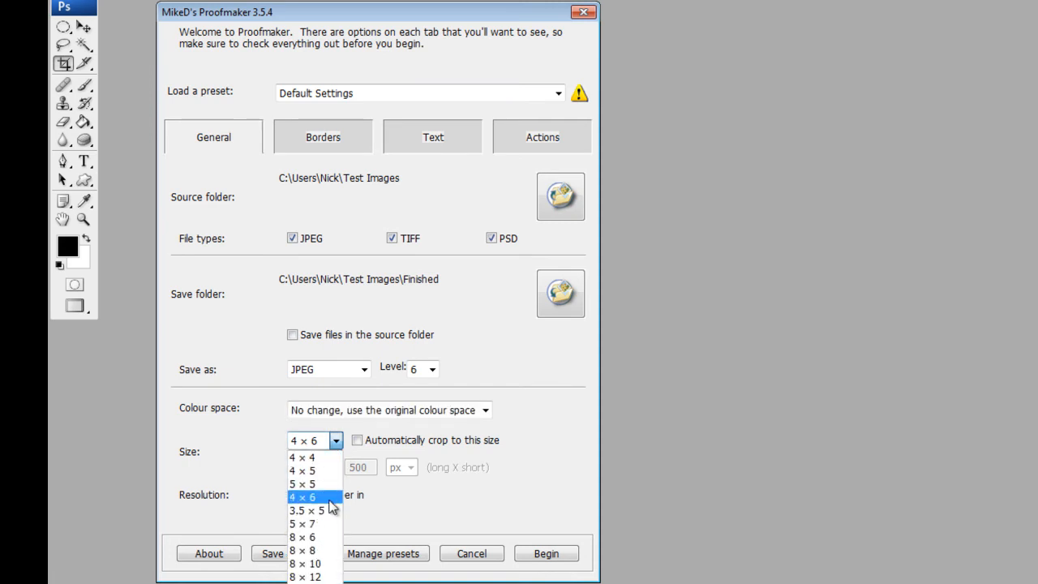
click(308, 496)
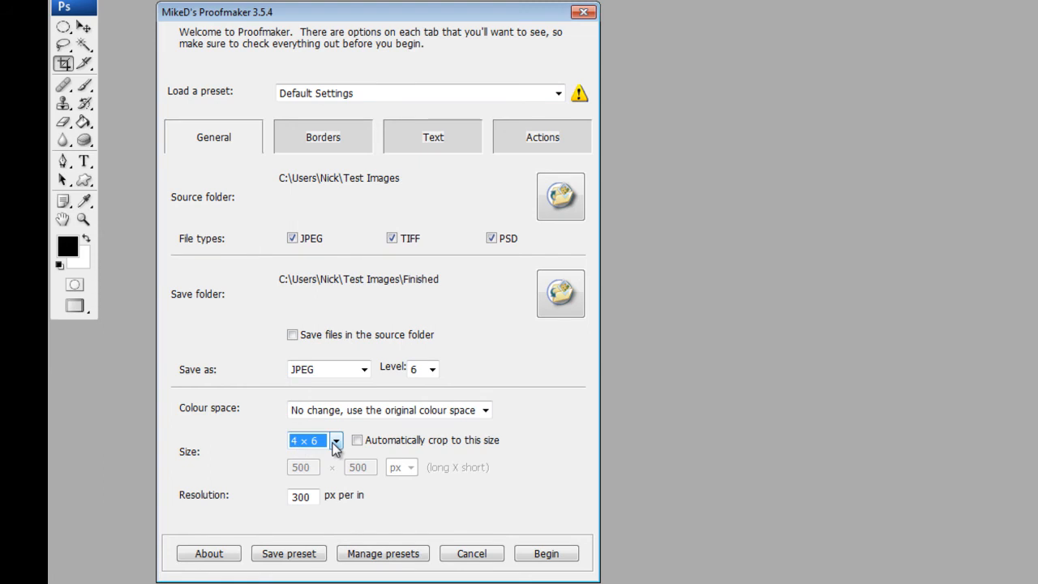
click(336, 441)
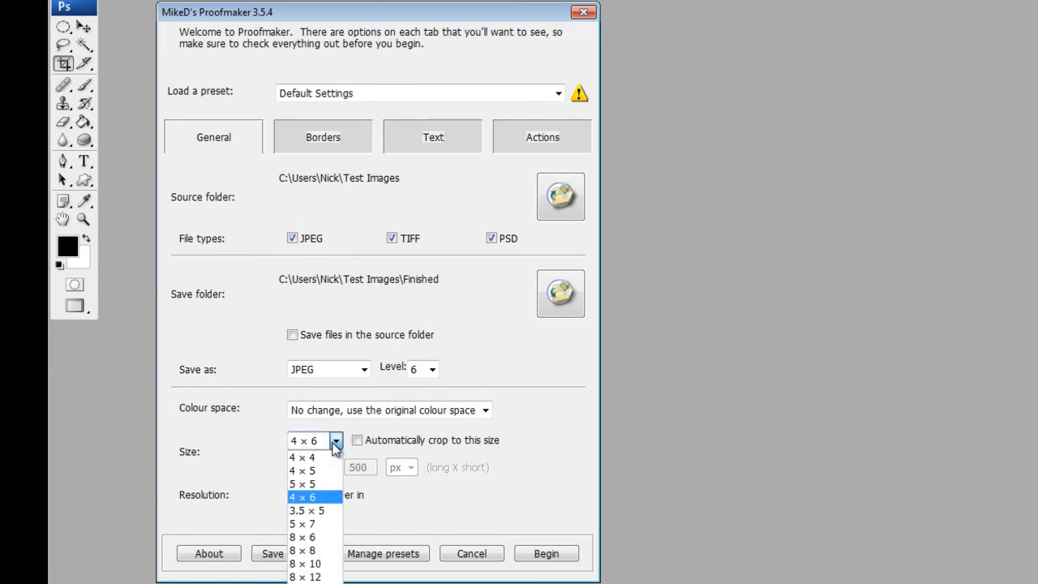
click(314, 496)
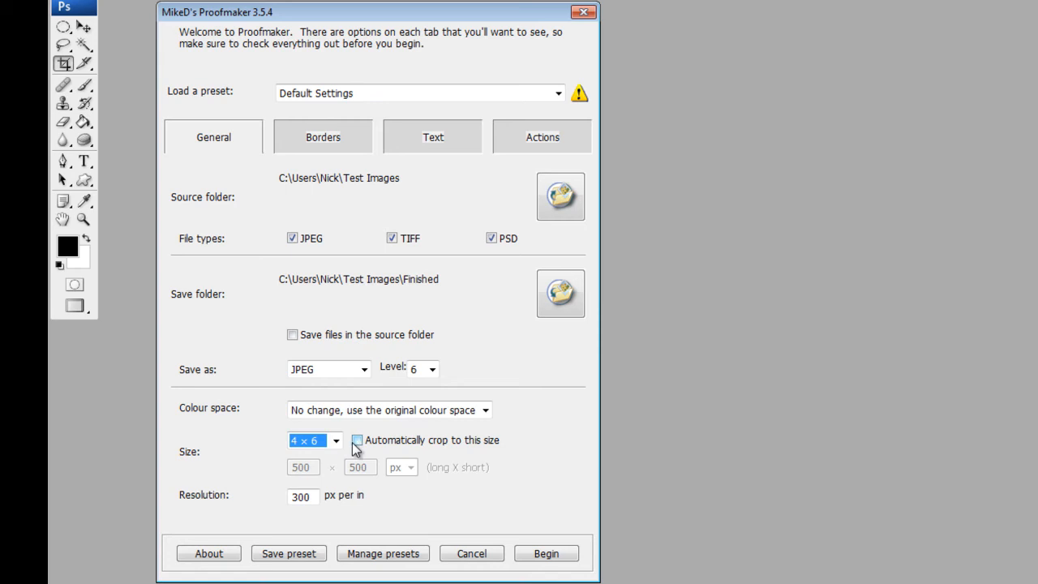
click(334, 441)
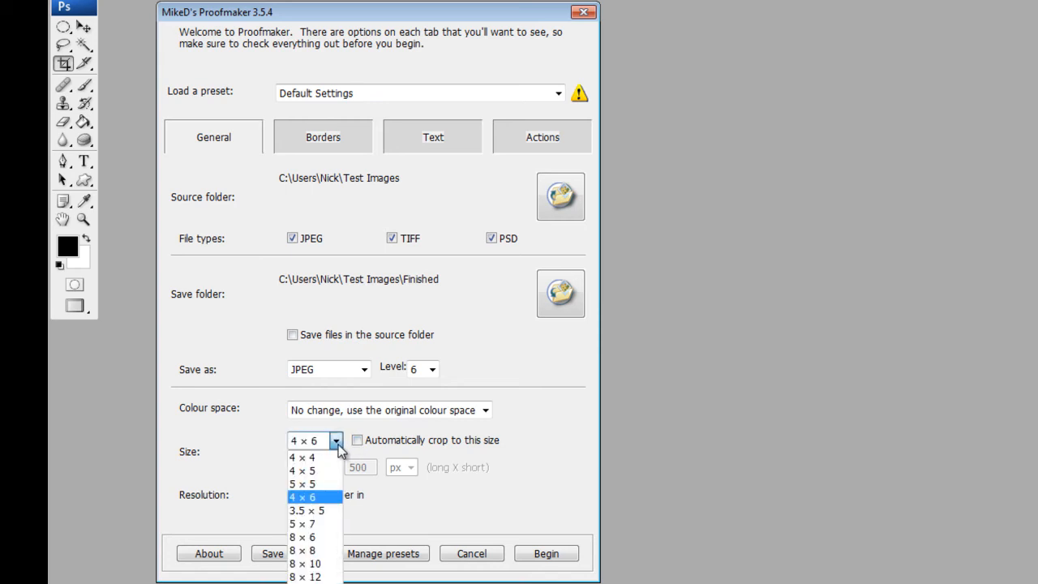
mouse_move(301, 522)
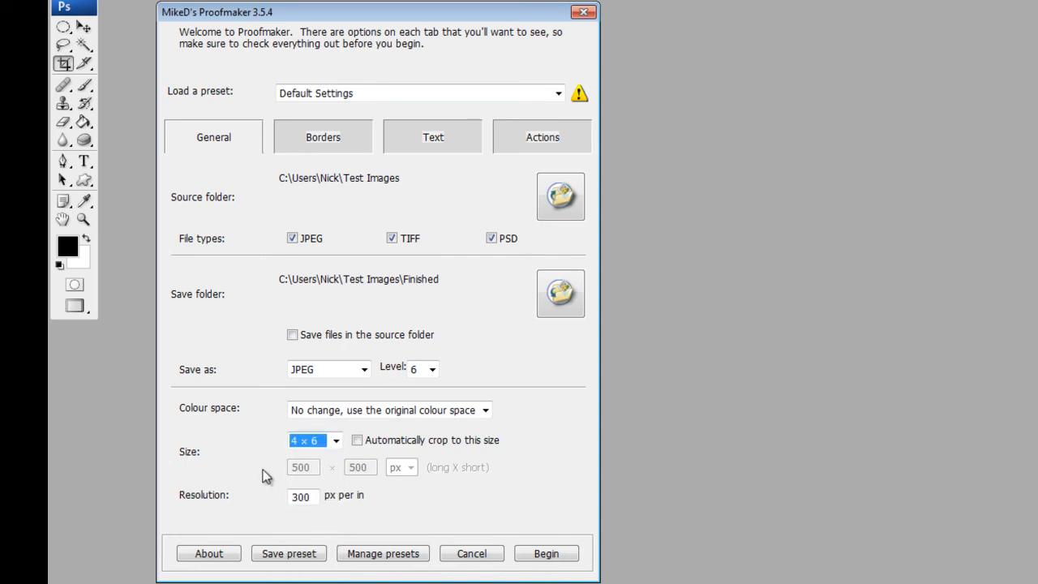
mouse_move(301, 527)
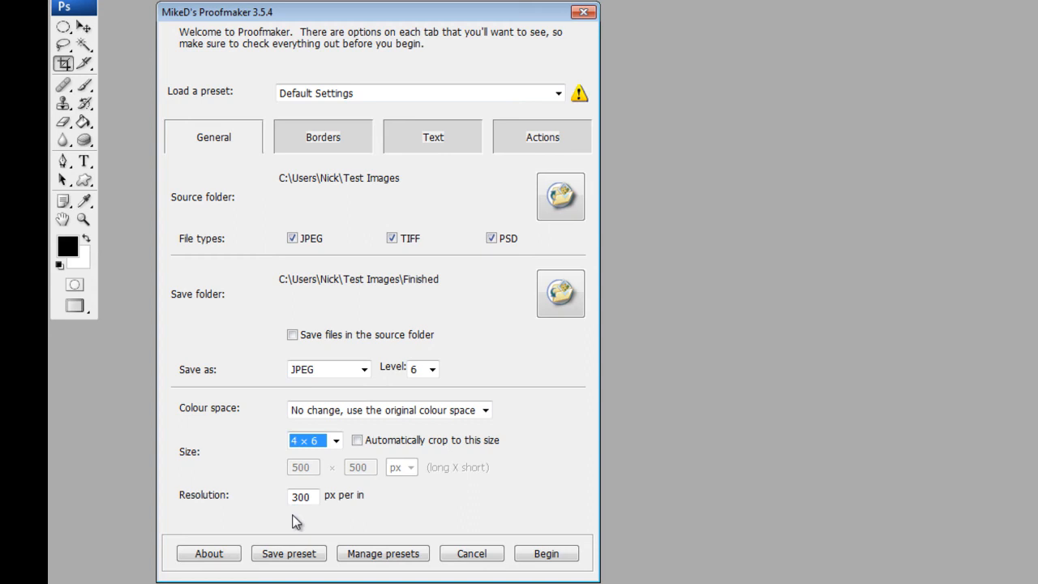
mouse_move(300, 519)
text(72)
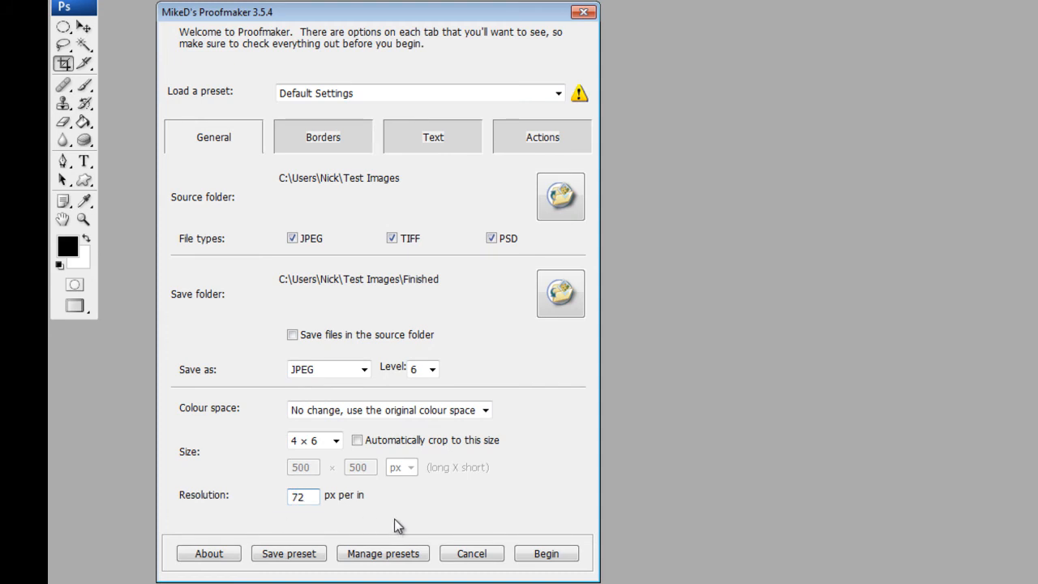
mouse_move(520, 257)
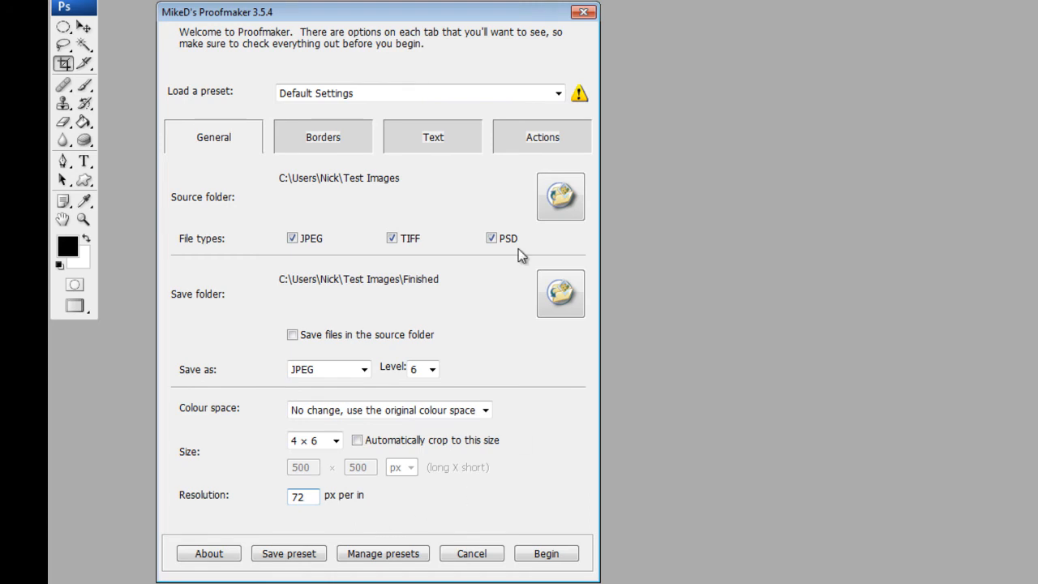
click(301, 496)
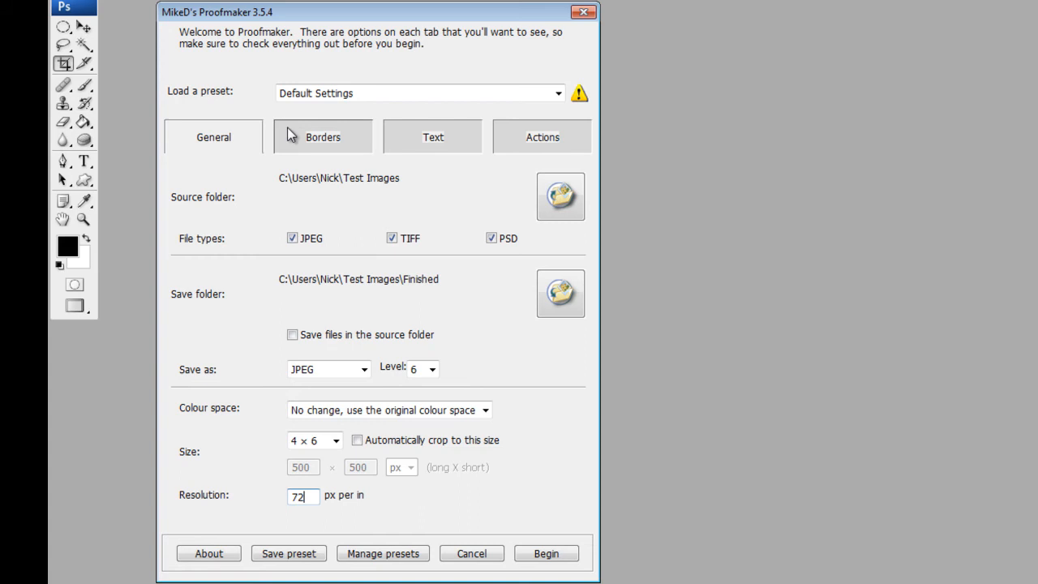
In Borders, enable a white outer border with thickness 100 px.
click(323, 136)
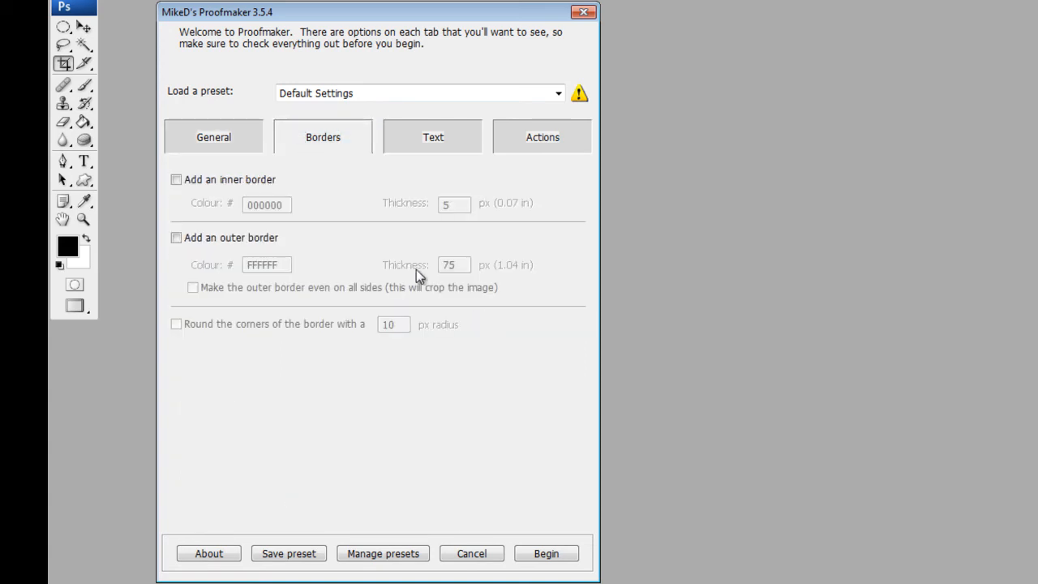
mouse_move(383, 246)
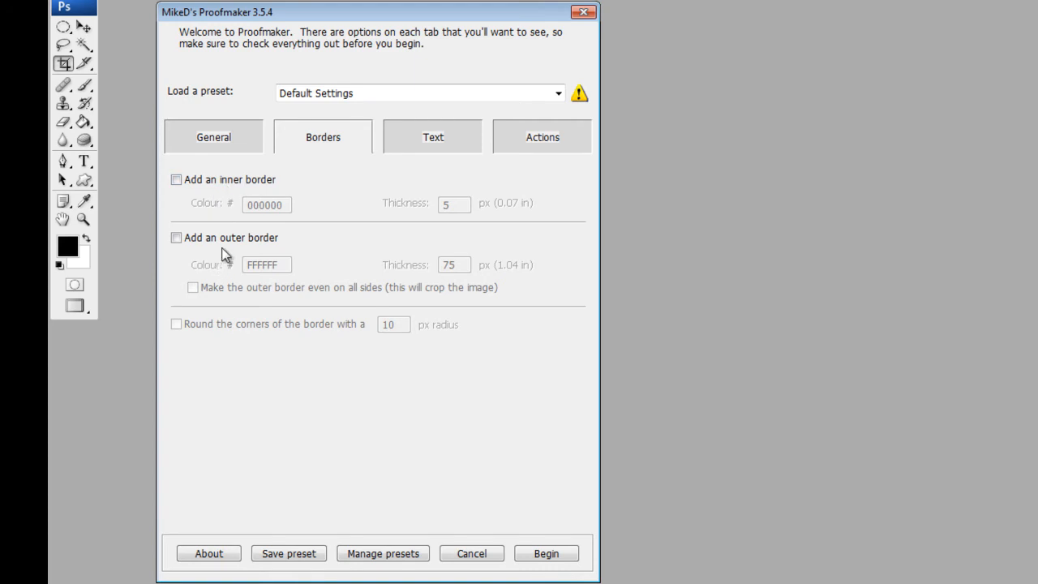
mouse_move(370, 243)
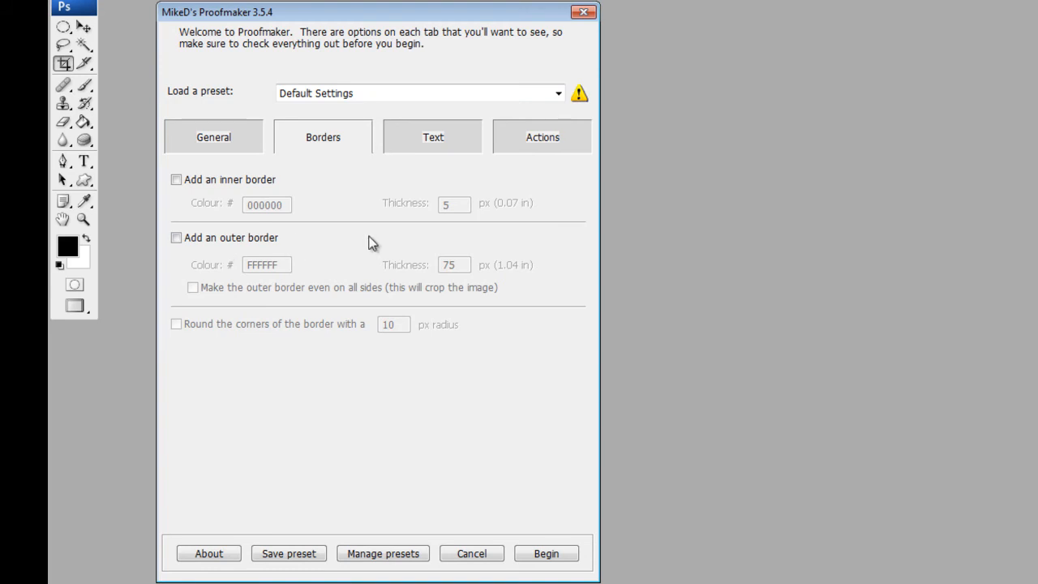
mouse_move(454, 219)
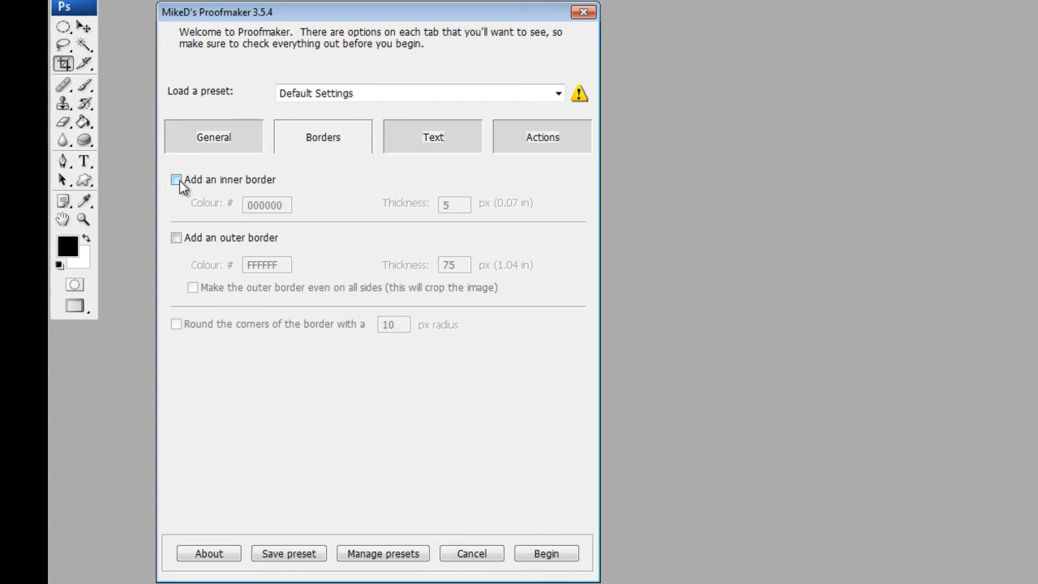
click(176, 236)
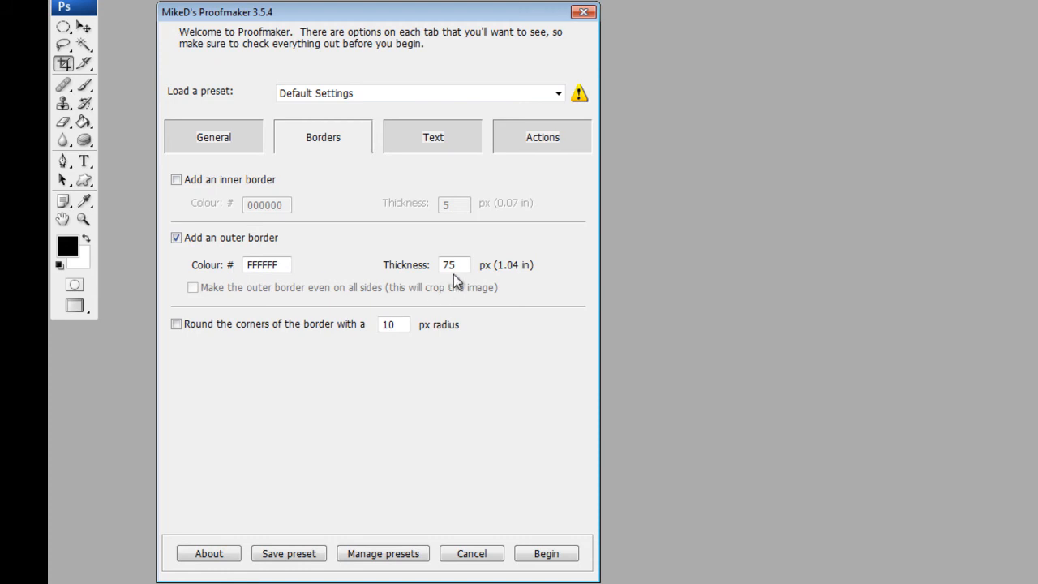
text(100)
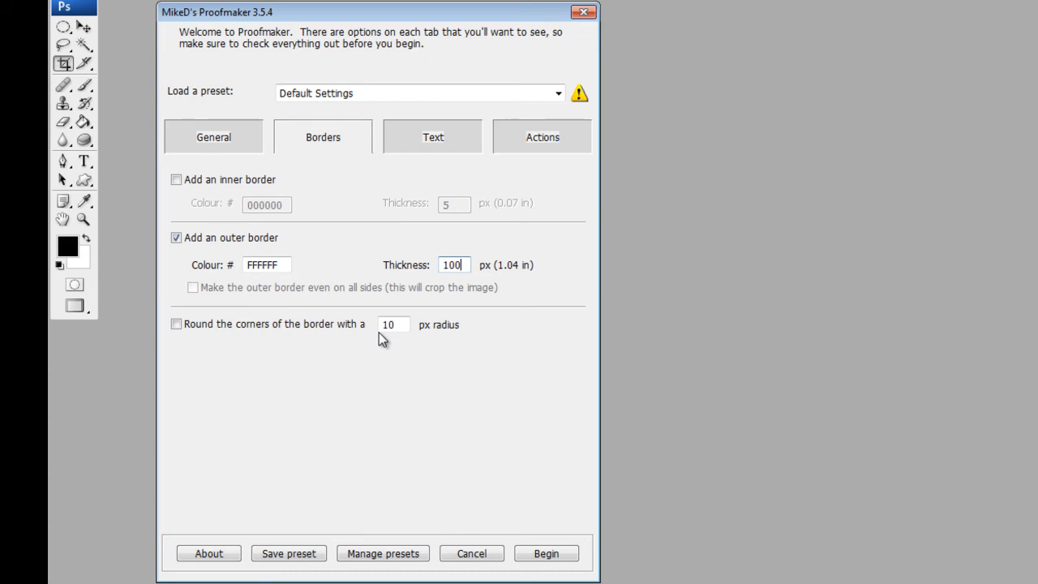
click(431, 137)
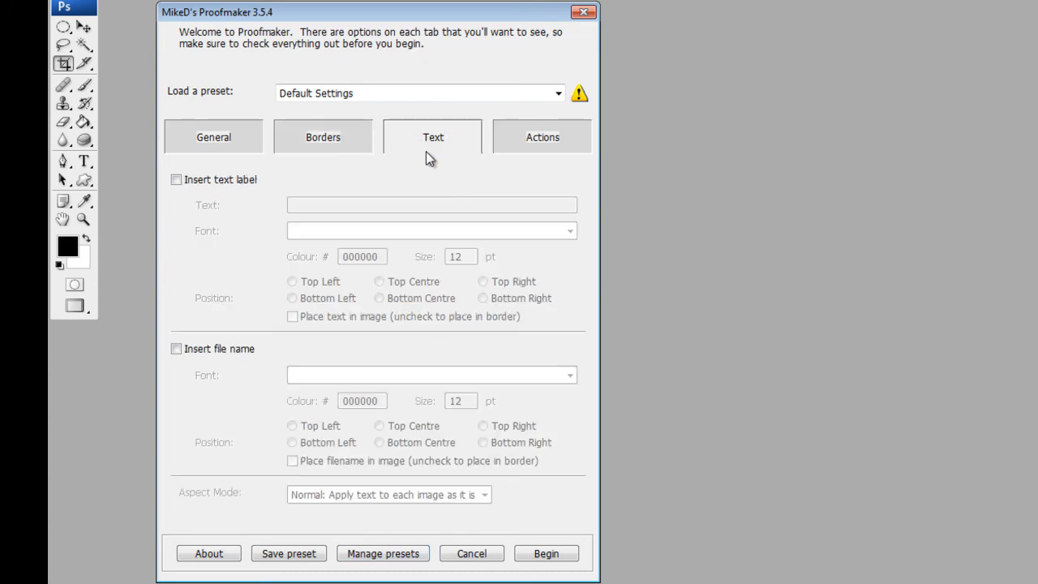
Enable the text label and enter 'Copyright Nick Stubbs'.
click(176, 179)
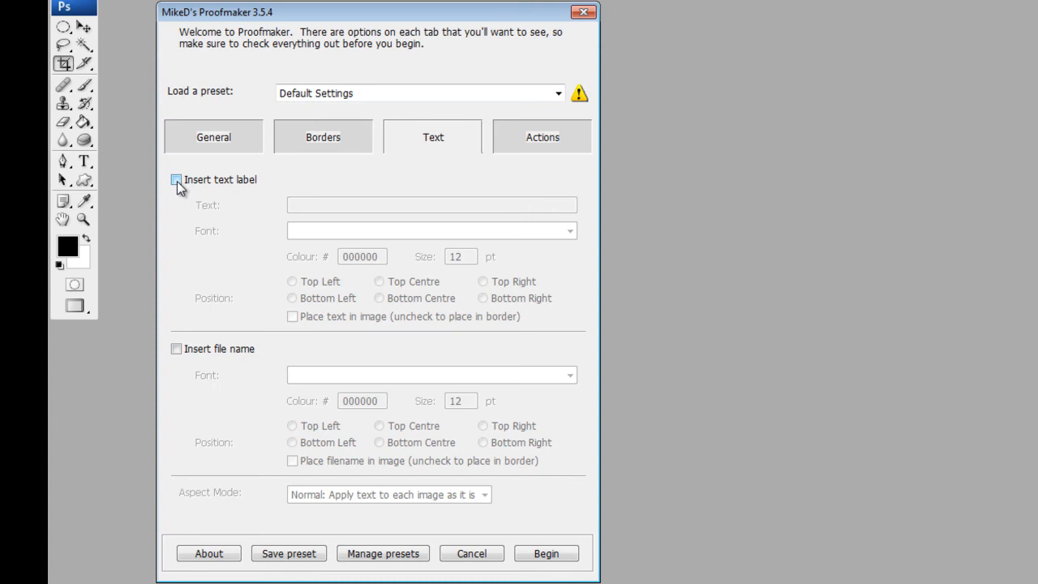
click(176, 179)
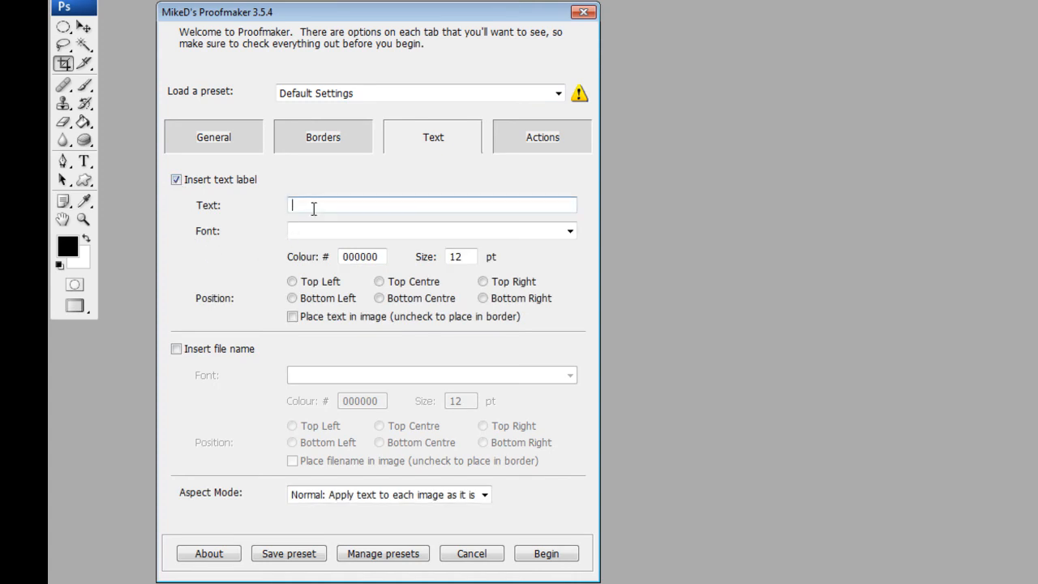
text(Cop)
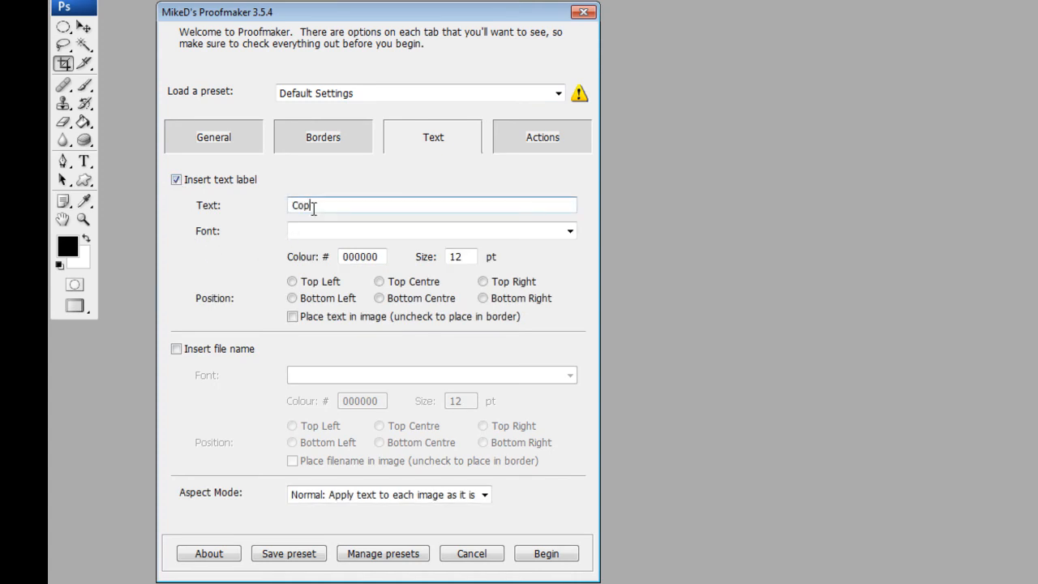
text(yright Nick)
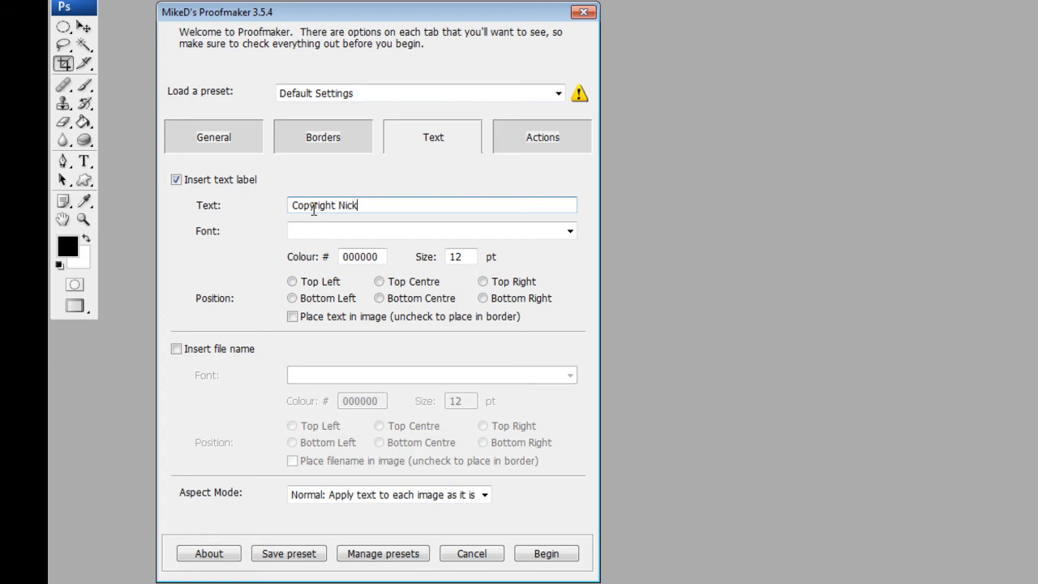
text(Stubbs)
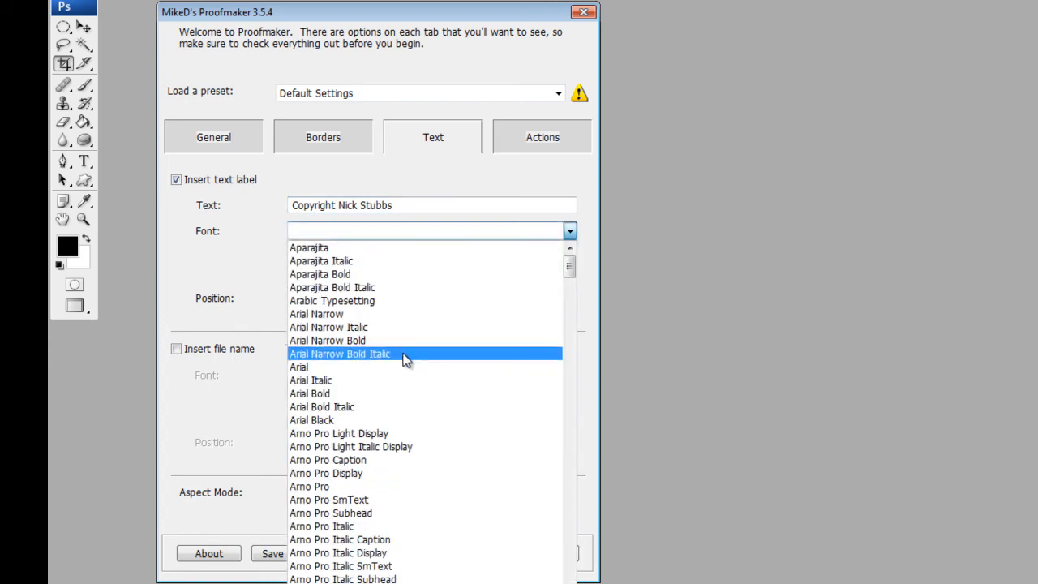
Set the label font to Arial at Top Centre, placed in the border not the image.
click(298, 366)
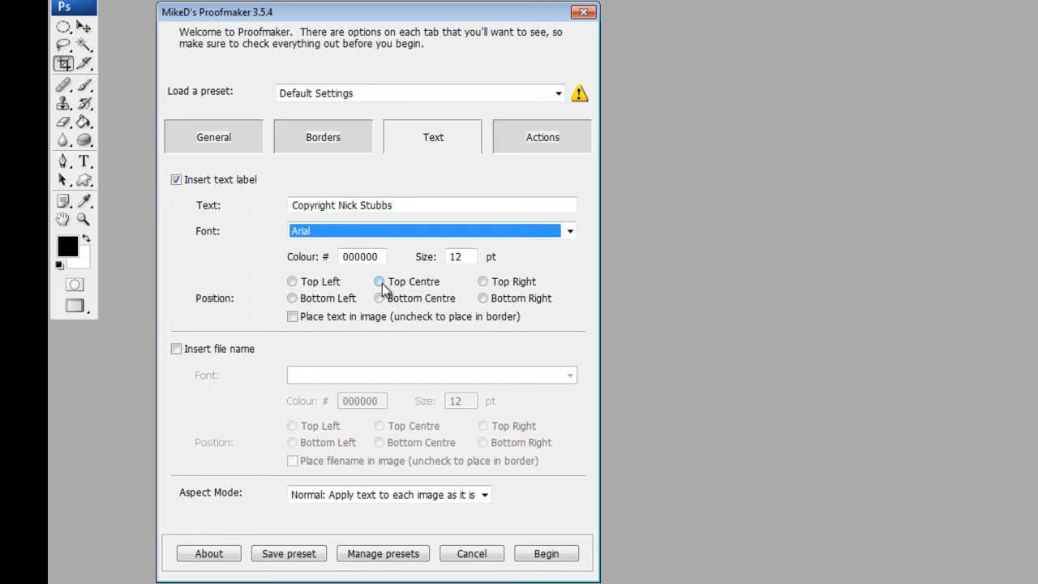
click(380, 282)
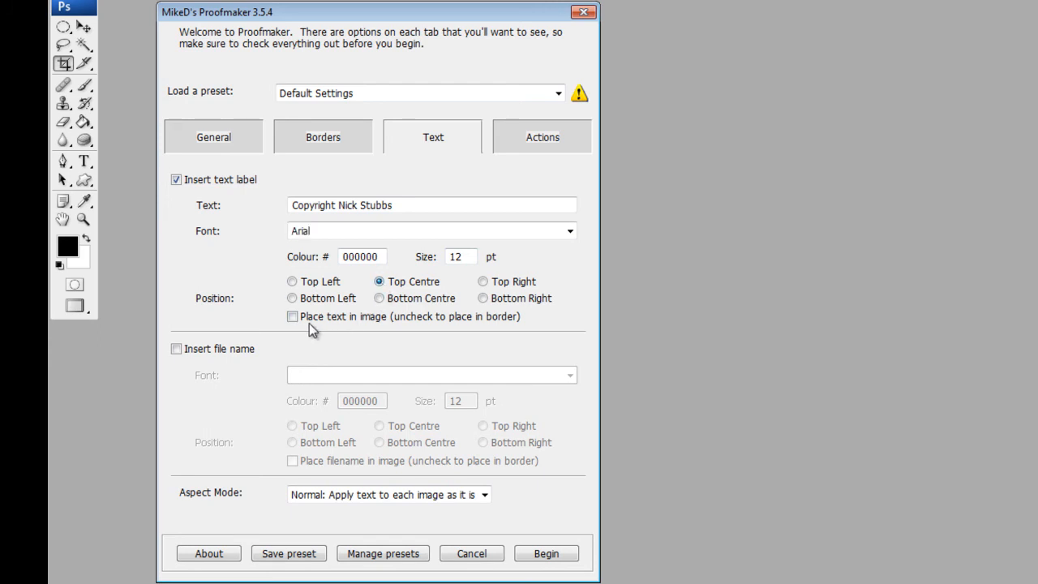
mouse_move(393, 331)
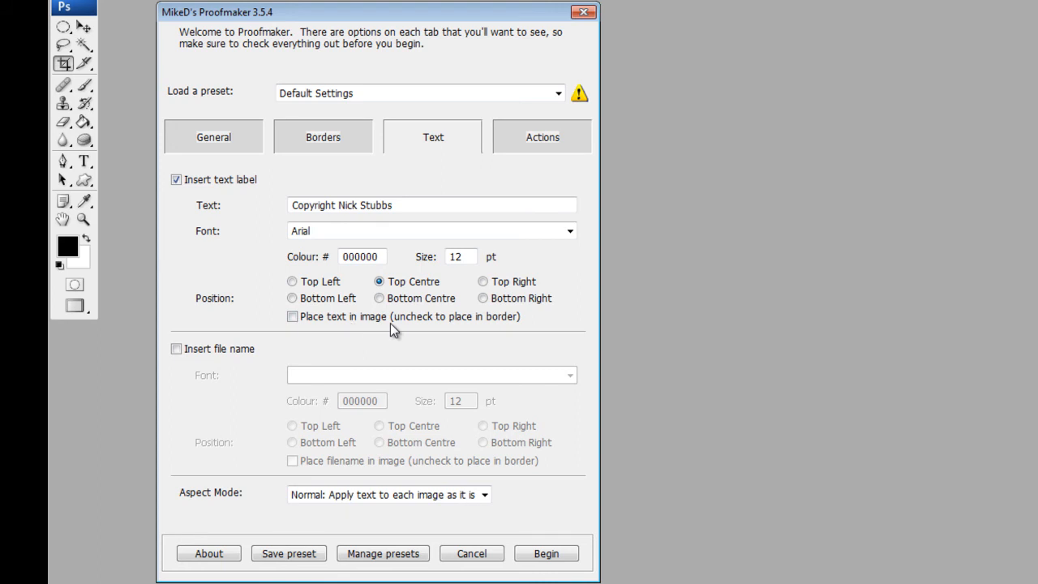
mouse_move(474, 334)
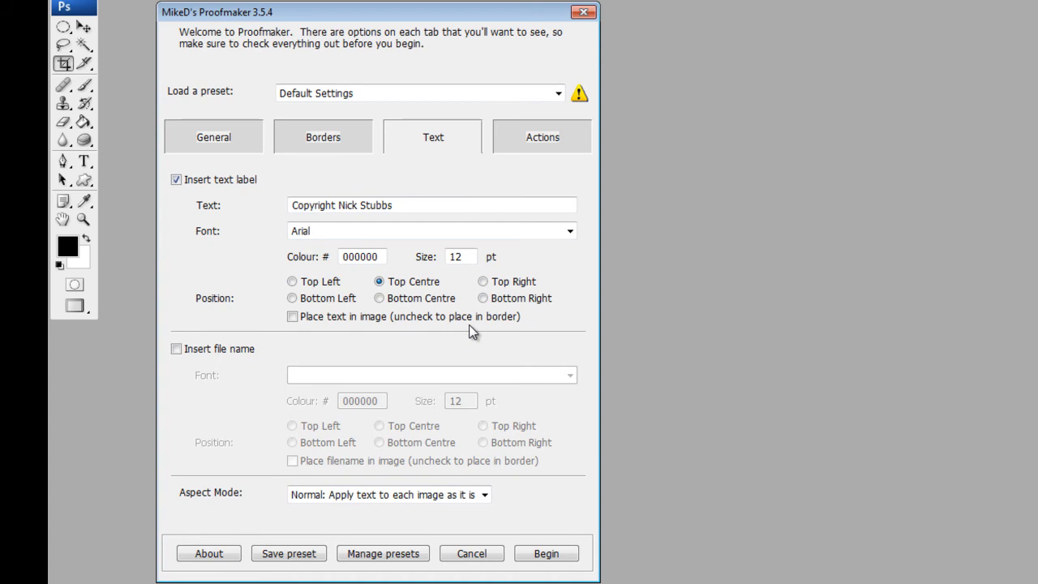
click(291, 316)
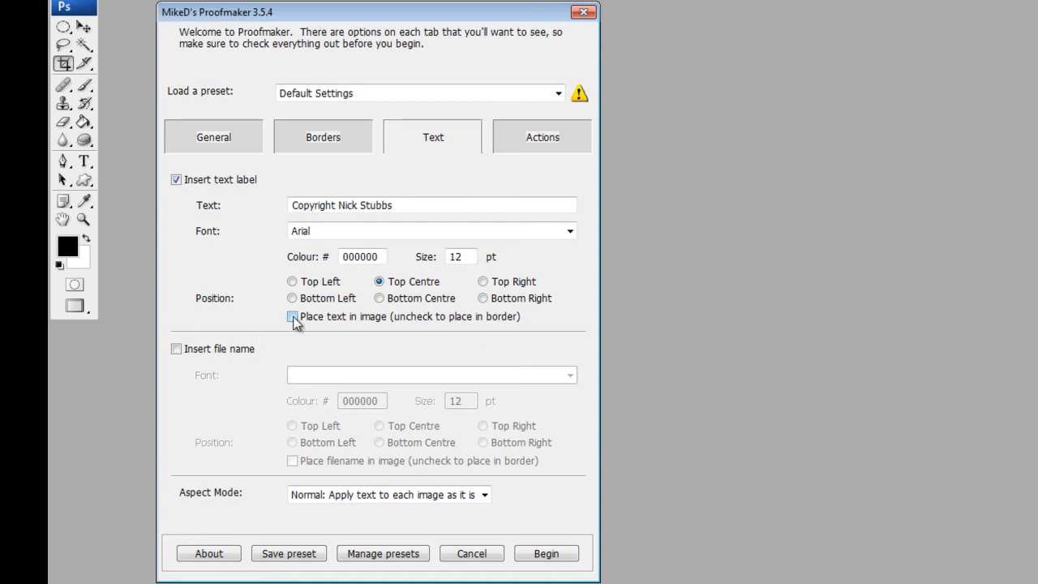
click(292, 316)
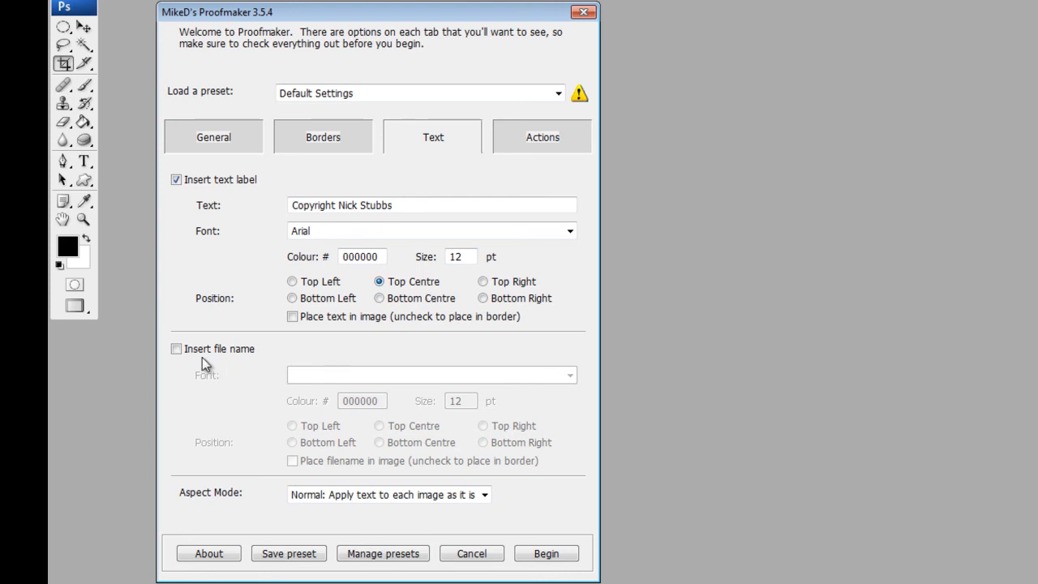
Enable inserting the file name in Arial at Bottom Centre with Normal aspect mode.
click(175, 349)
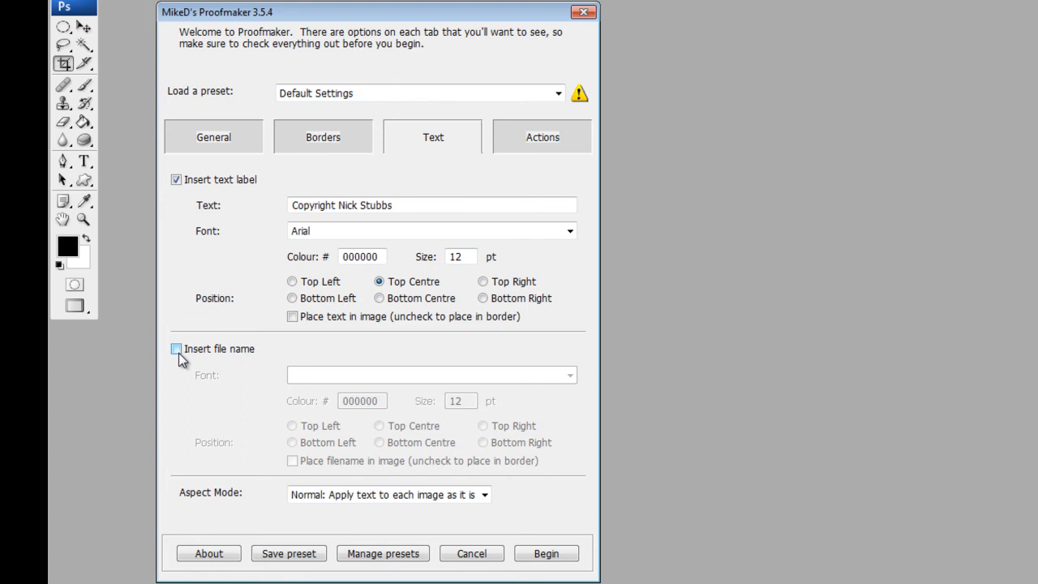
mouse_move(180, 360)
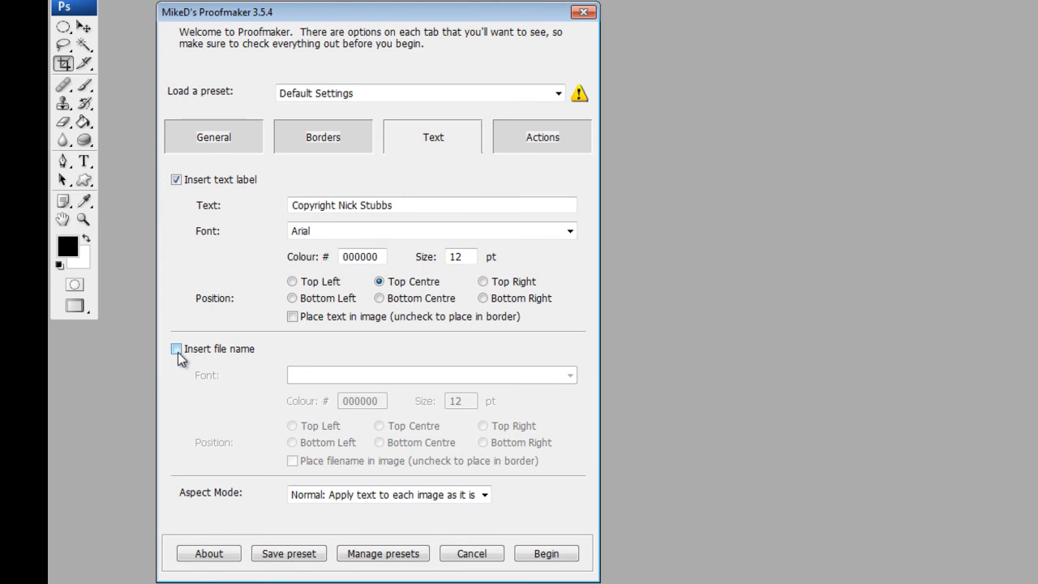
click(175, 348)
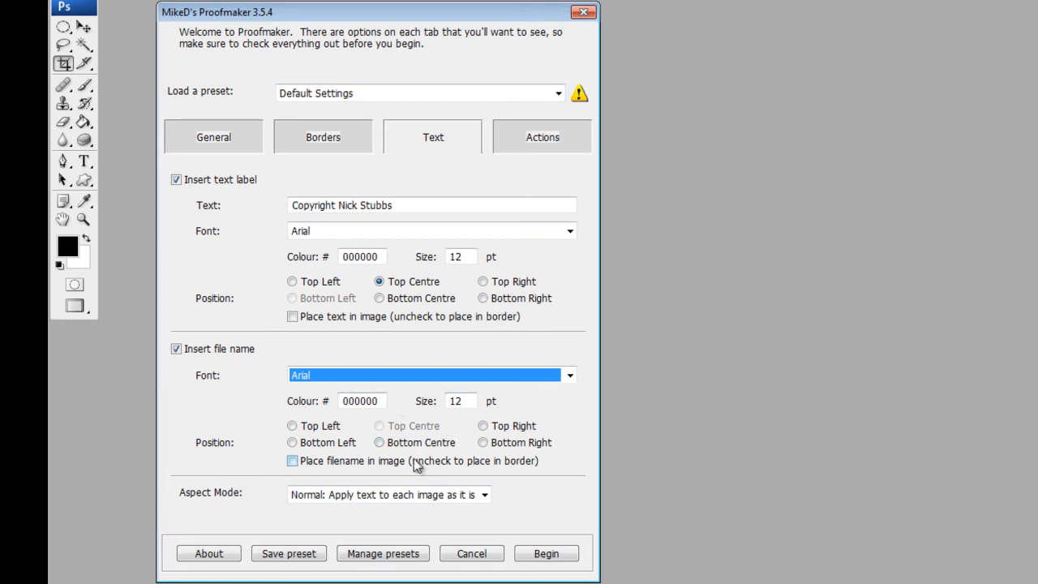
click(379, 441)
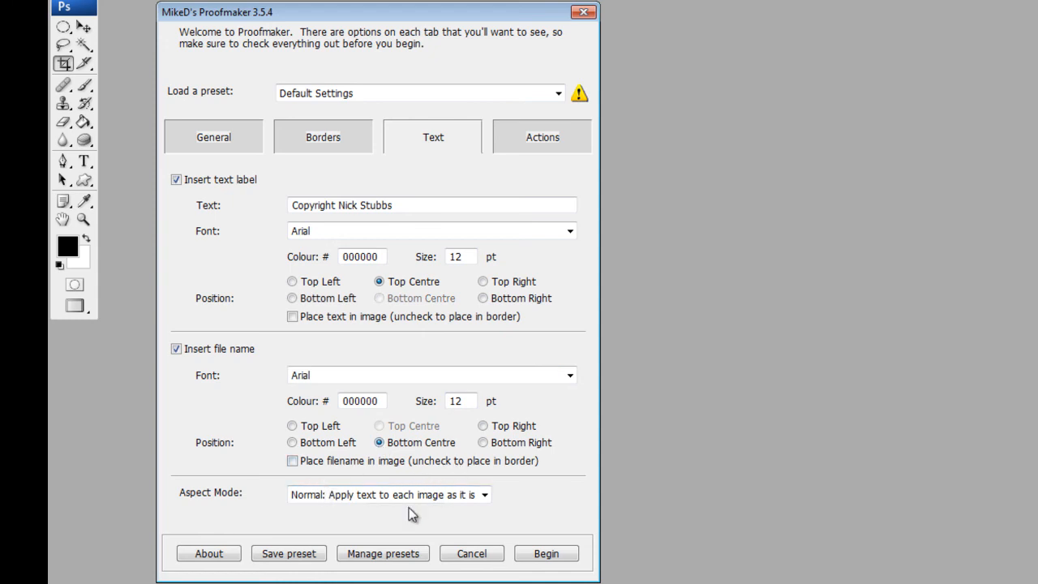
click(483, 493)
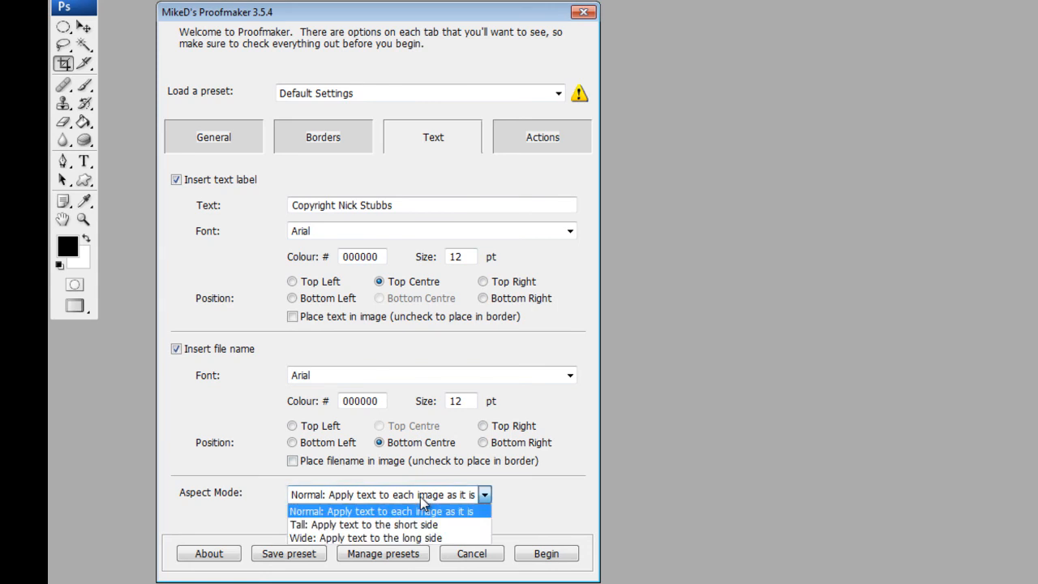
click(373, 511)
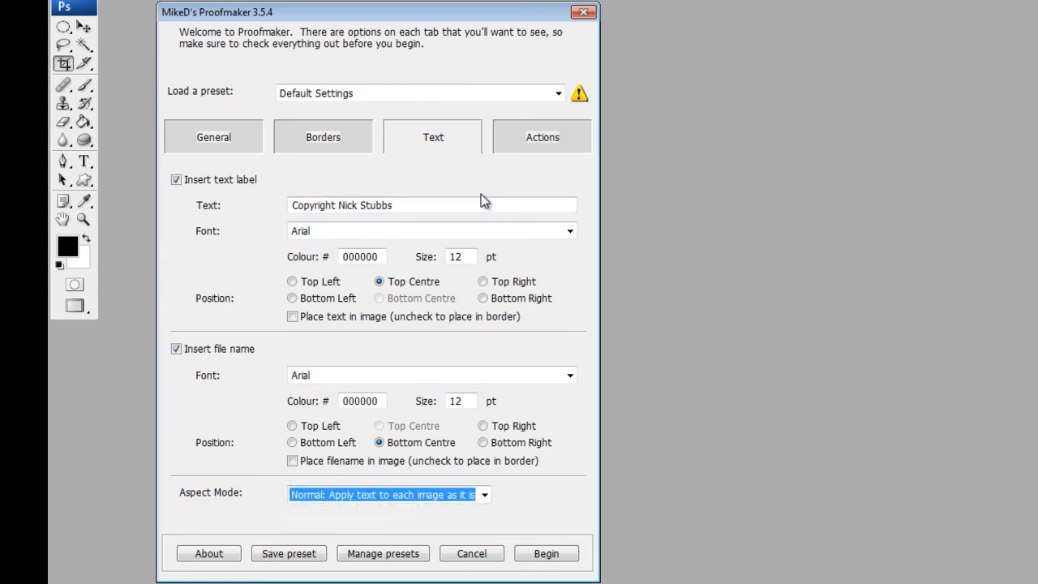
Leave all Run an action steps unticked and begin the batch.
click(542, 136)
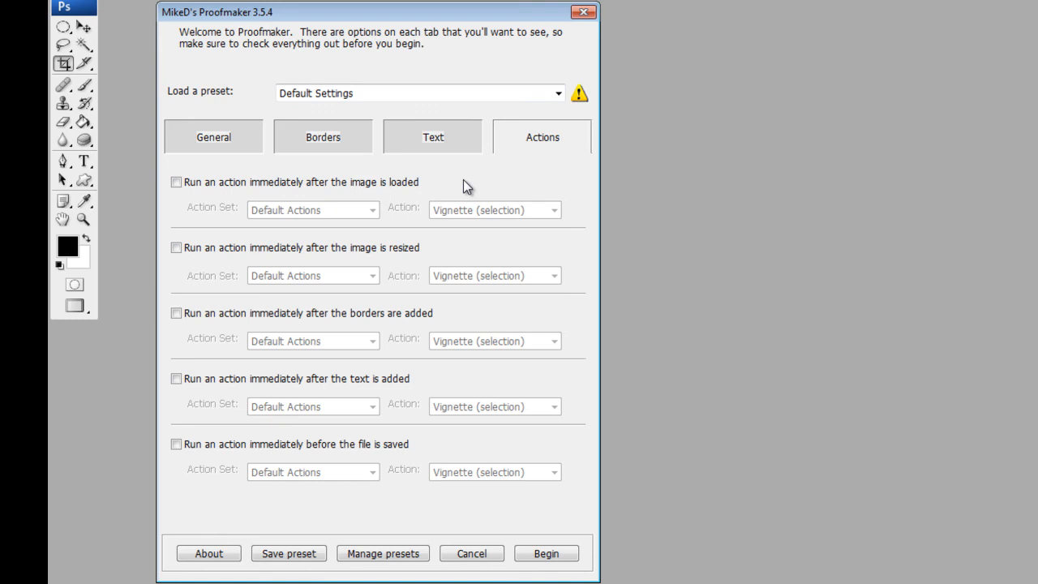
mouse_move(354, 209)
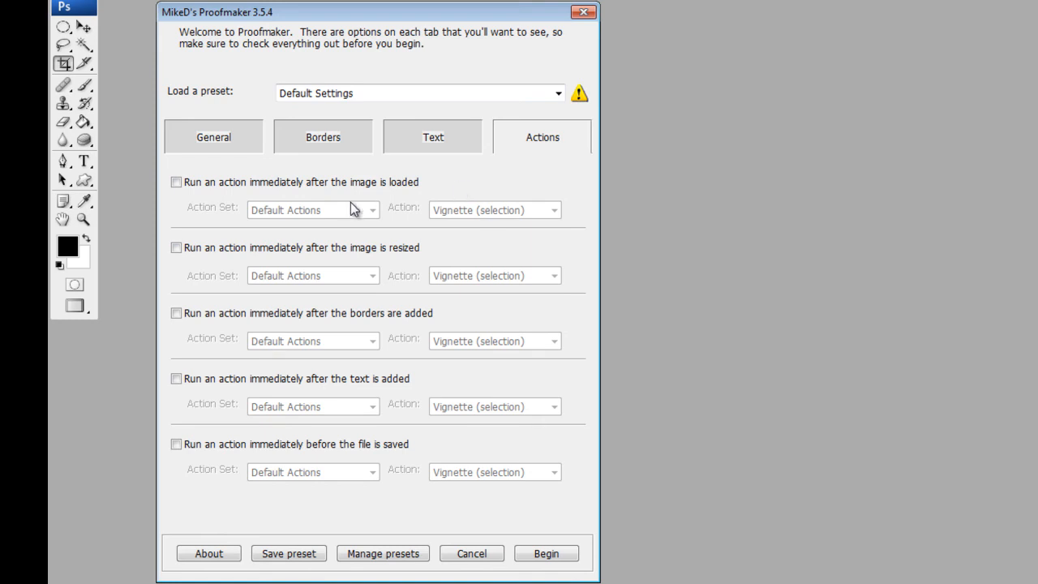
mouse_move(350, 201)
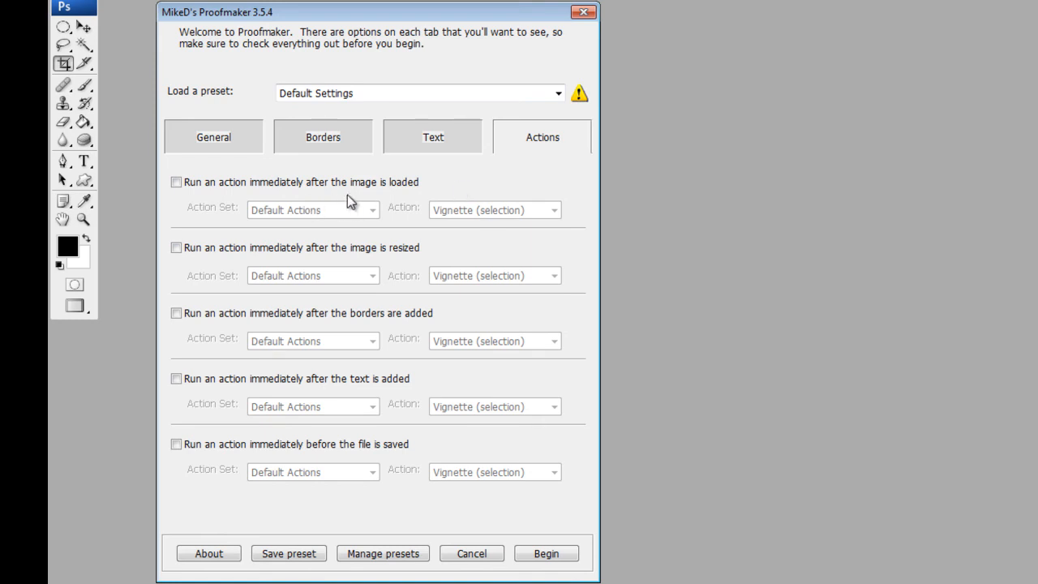
mouse_move(381, 337)
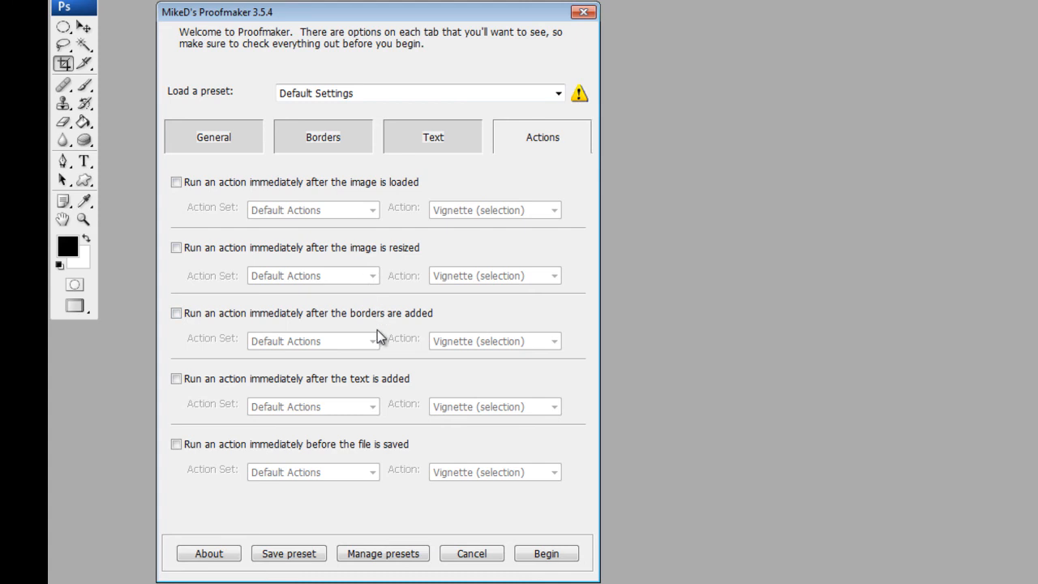
mouse_move(408, 440)
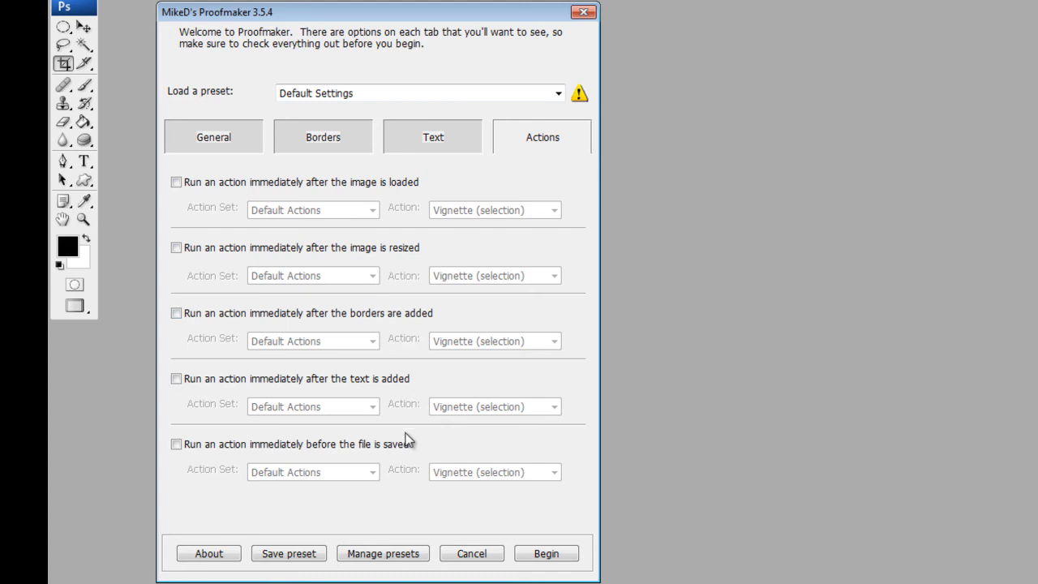
mouse_move(405, 460)
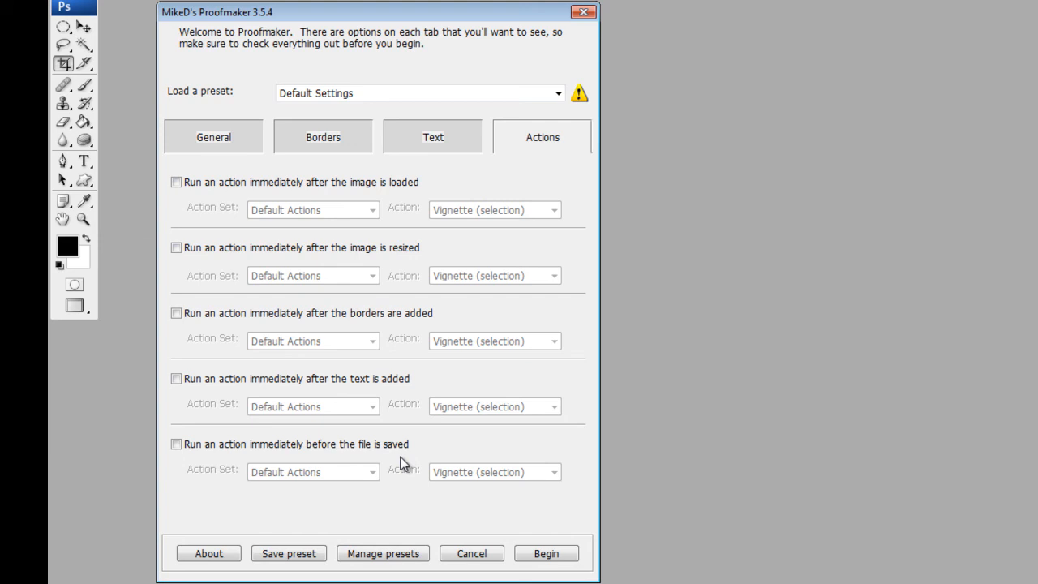
mouse_move(515, 532)
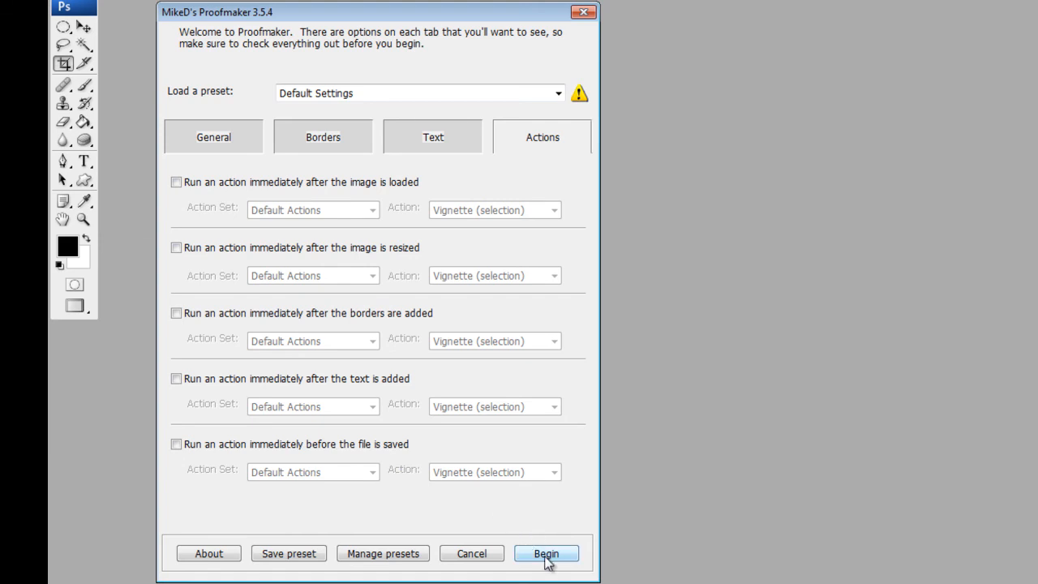
click(544, 553)
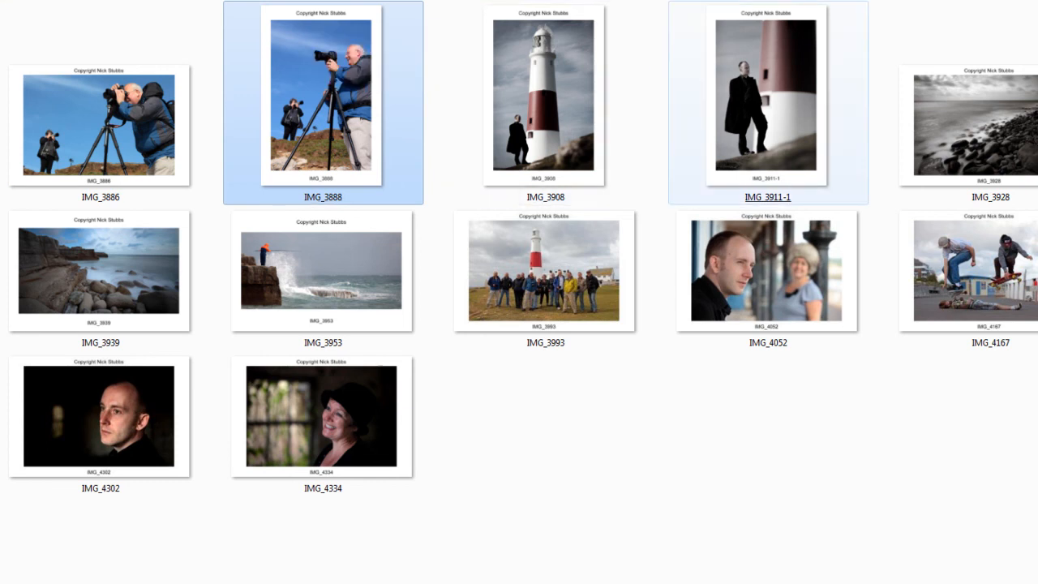
Select the IMG_3953 proof thumbnail in Windows Explorer to inspect the result.
click(321, 272)
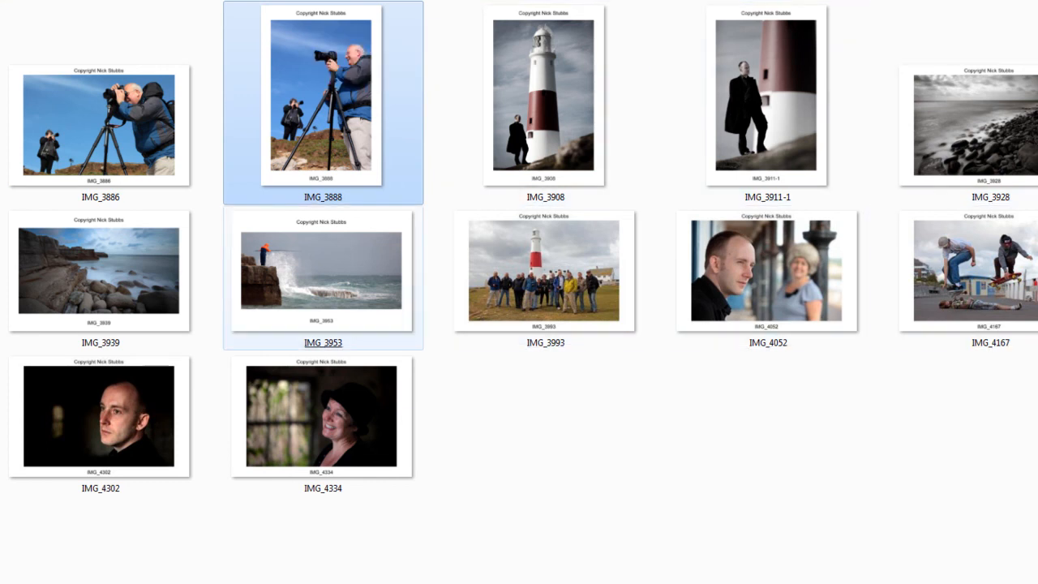